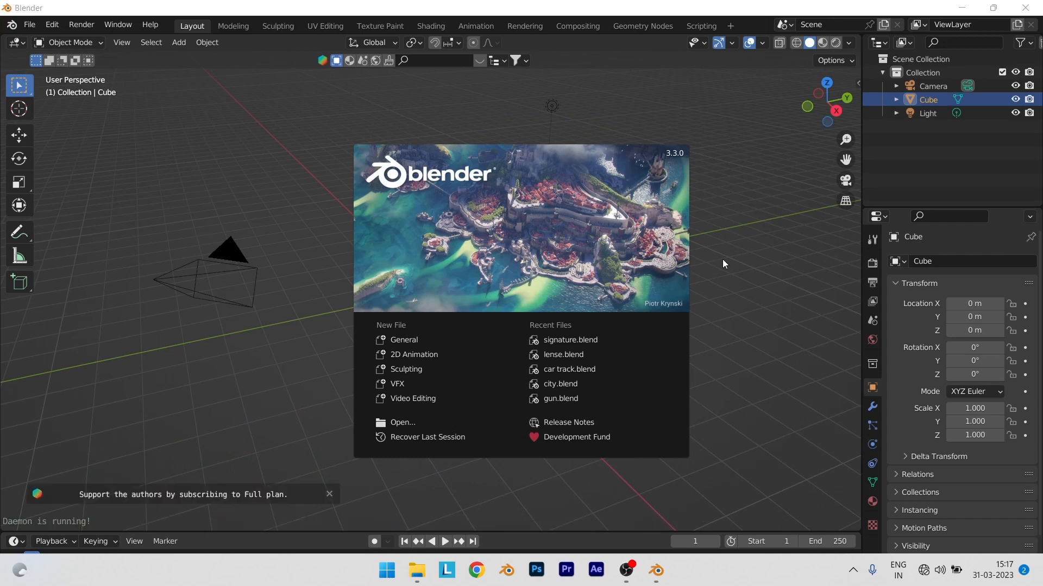
- Dismiss the startup splash screen to reach the default scene
click(709, 266)
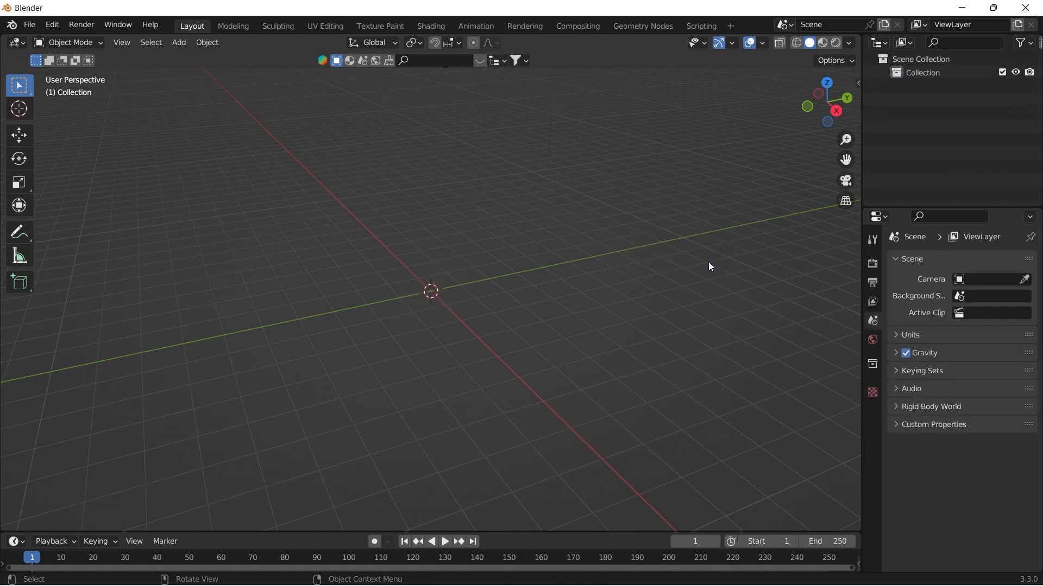
- Load the spray can JPG as a background reference image in front view
key(KP_1)
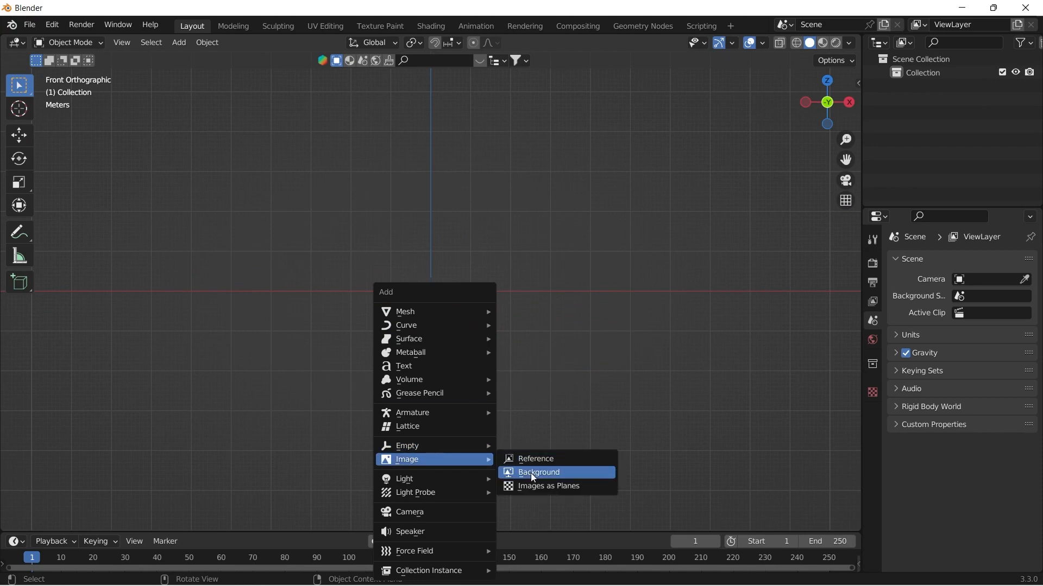
click(538, 472)
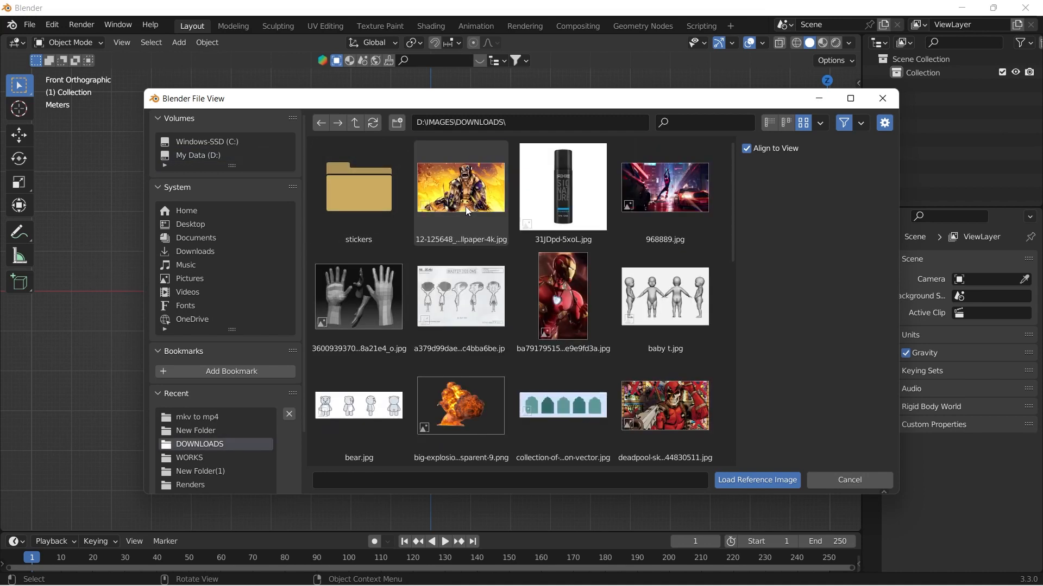
click(756, 479)
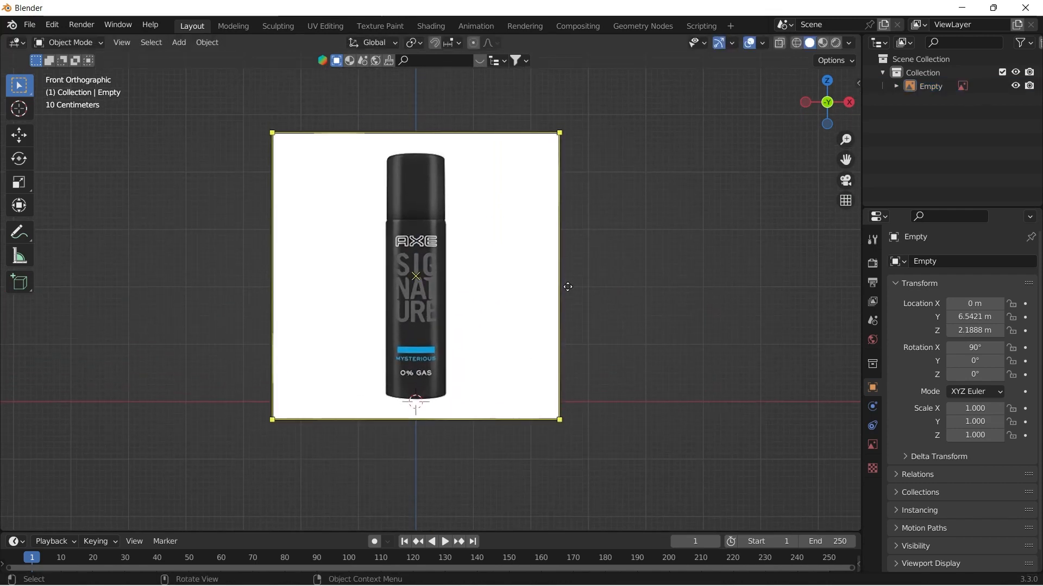
- Add a mesh cylinder, scale it down to the can's width and enter Edit Mode
click(178, 42)
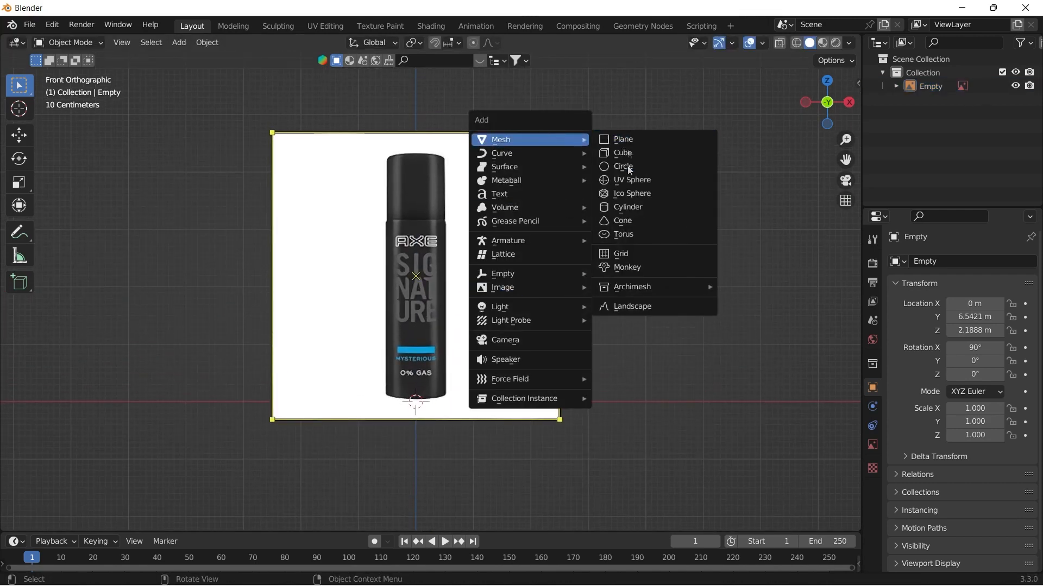
click(627, 206)
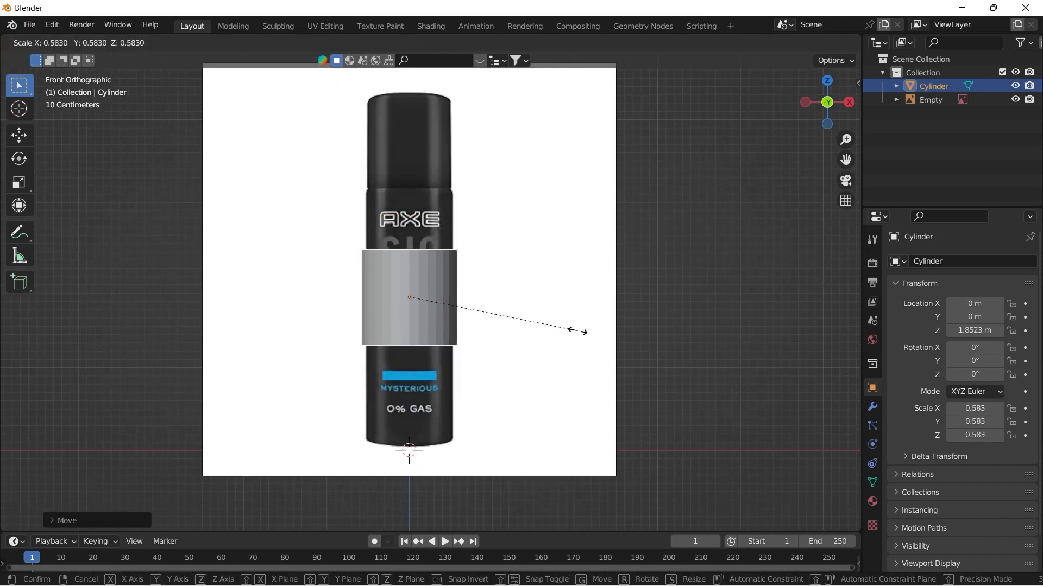
click(492, 327)
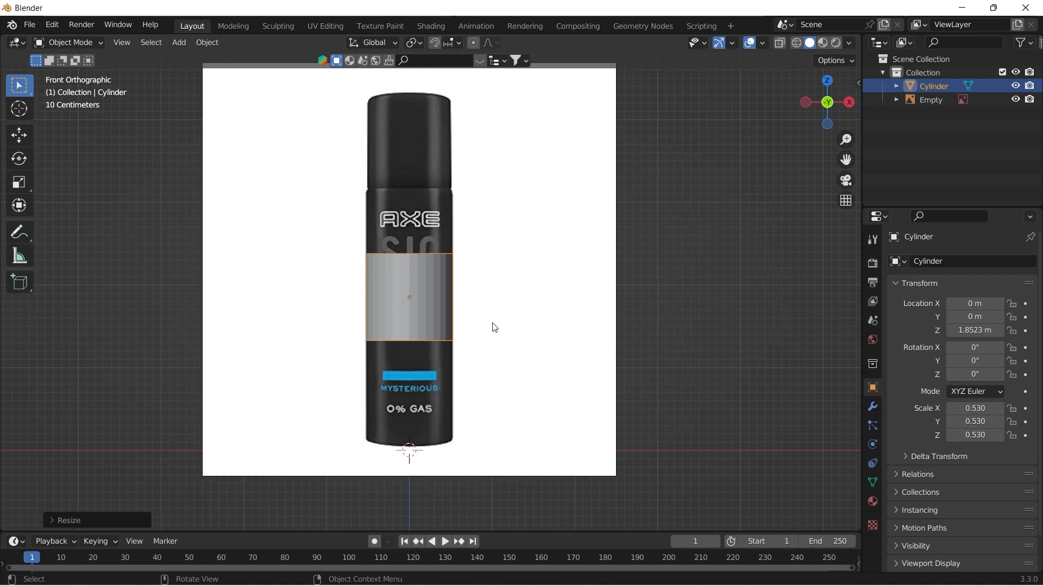
key(Tab)
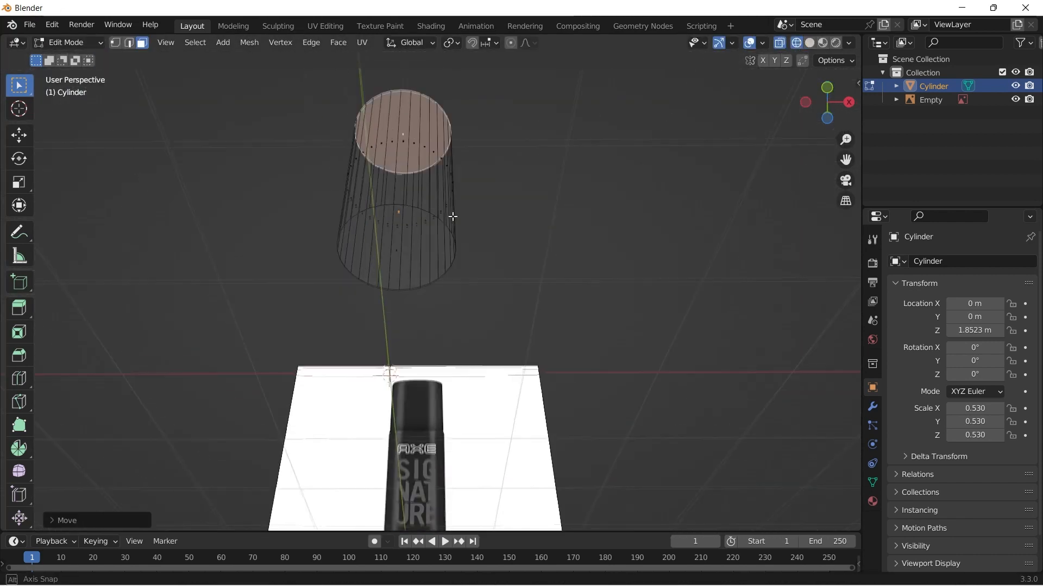
- Raise the top face to the can's shoulder, bevel the top rim and inset the top face
key(KP_1)
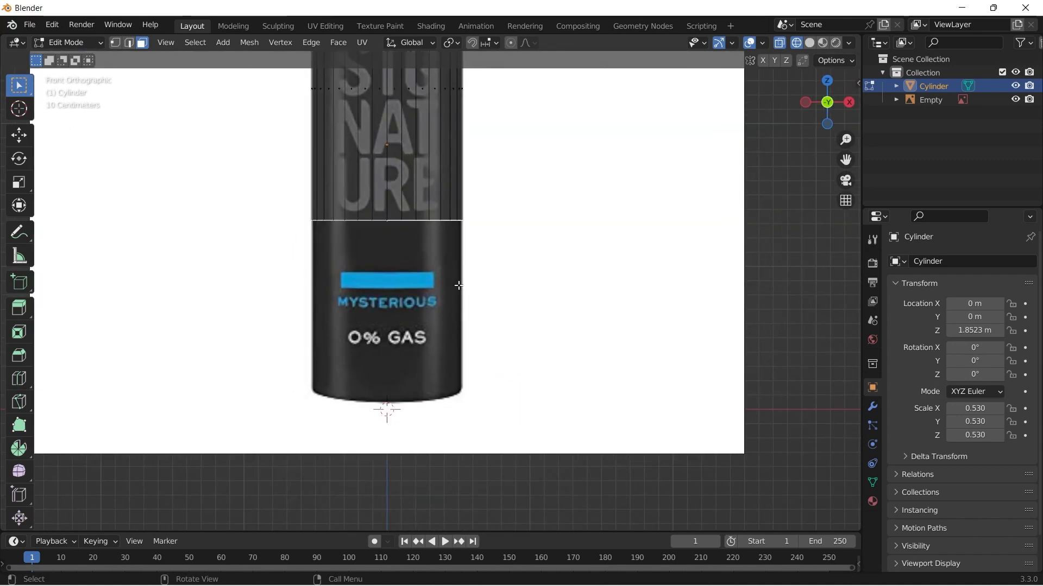
drag(459, 286, 486, 467)
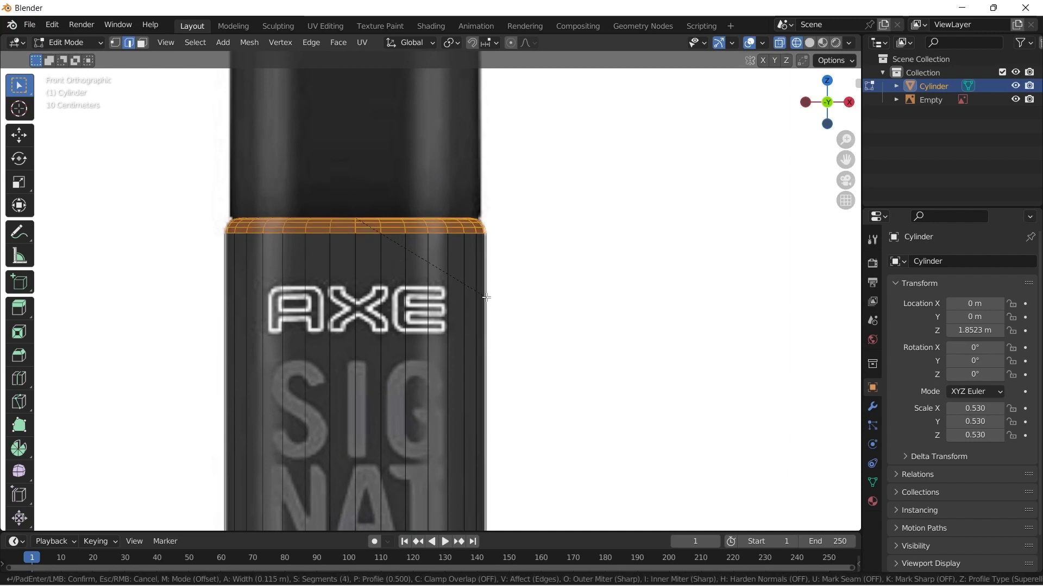
click(485, 296)
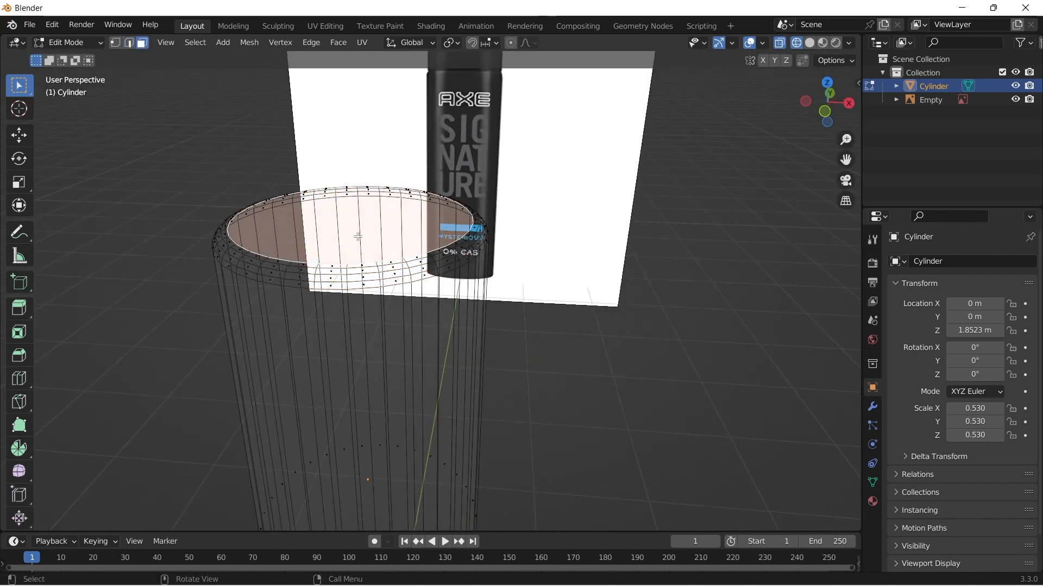
key(KP_1)
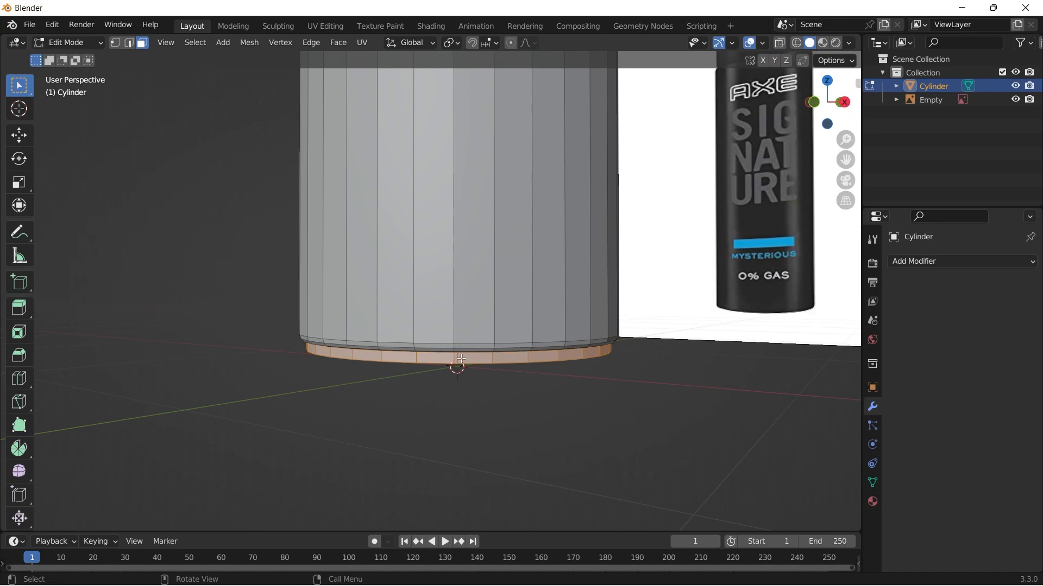
- Bevel the bottom rim and return to Object Mode for adding a modifier
key(s)
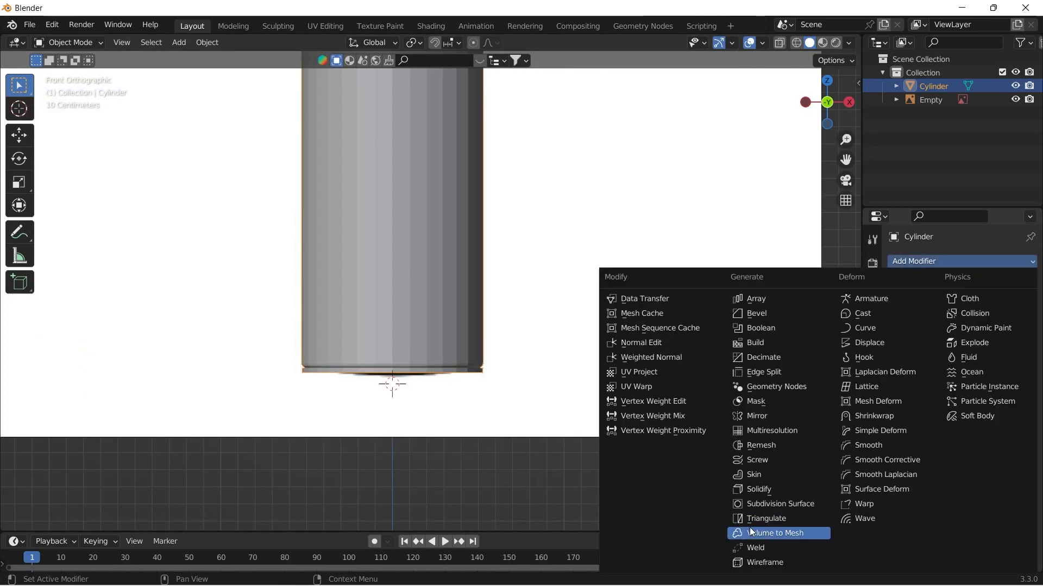
- Add a Subdivision Surface modifier and re-enter Edit Mode to bevel the base loop
click(779, 503)
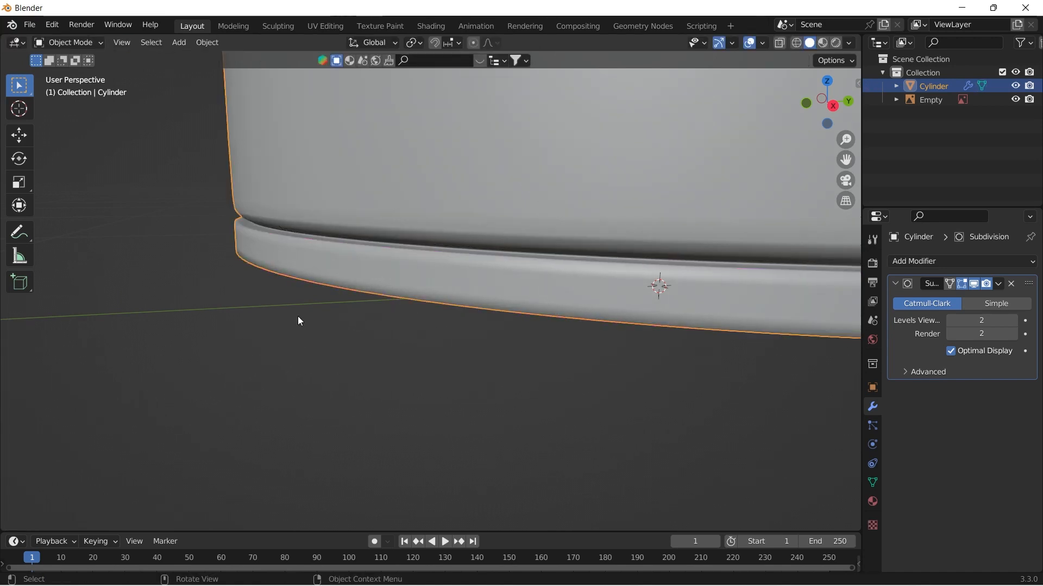
key(Tab)
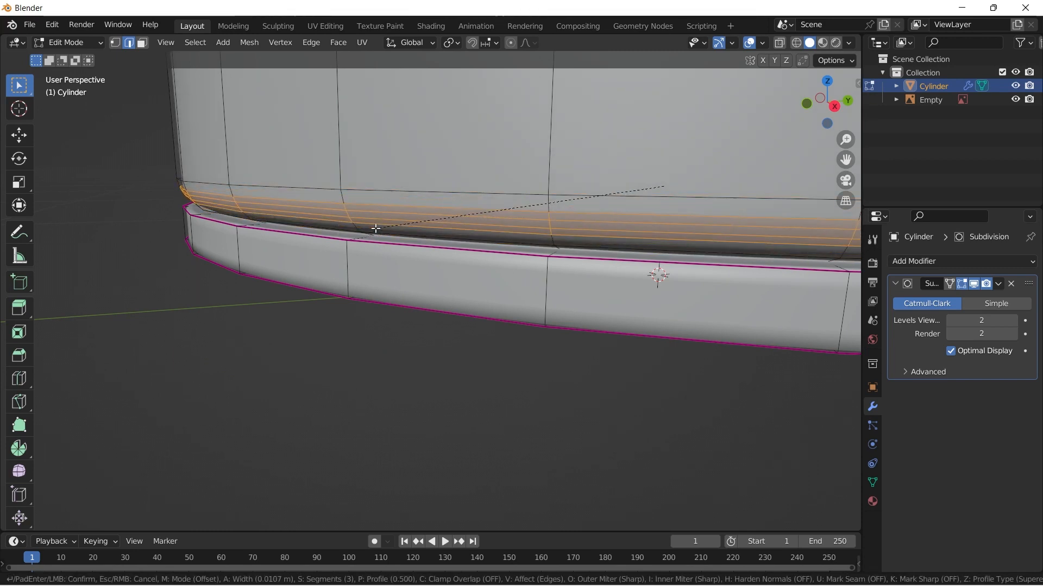
- Confirm the bevel near the base and inset the bottom face into rings
click(376, 230)
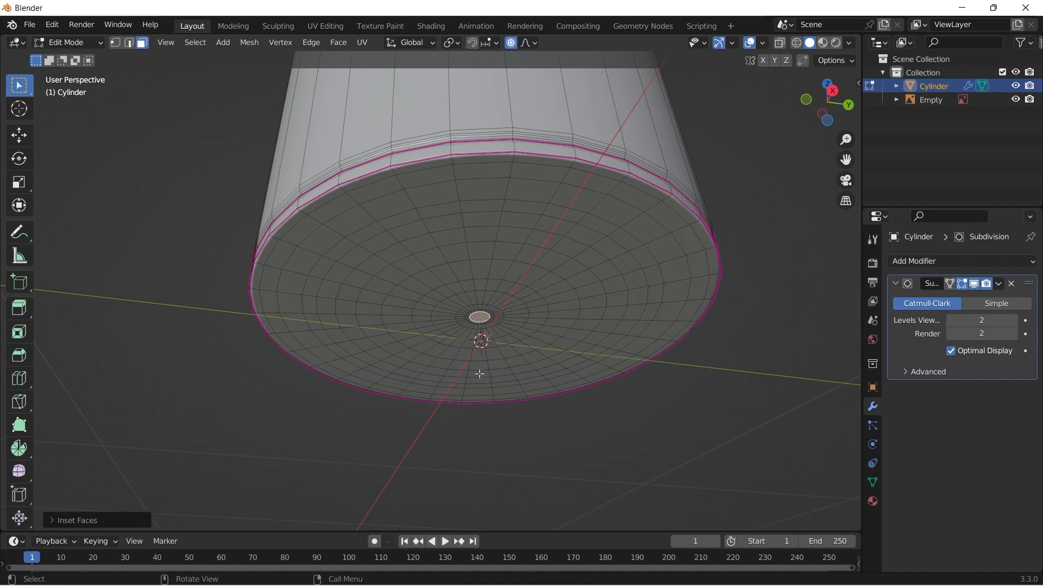
- Finish the grooved base, leave Edit Mode and return to front orthographic view
key(g)
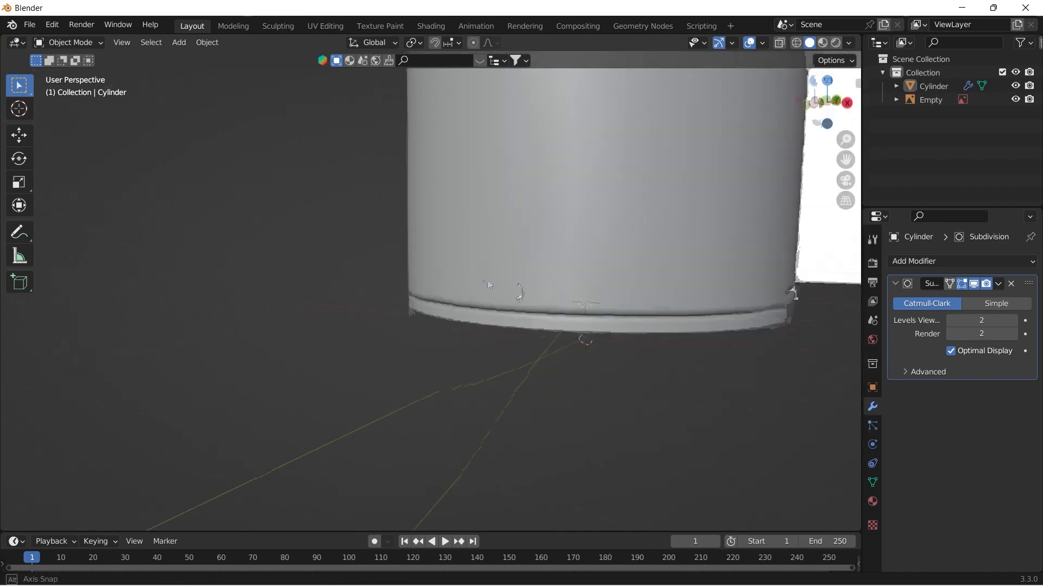
key(1)
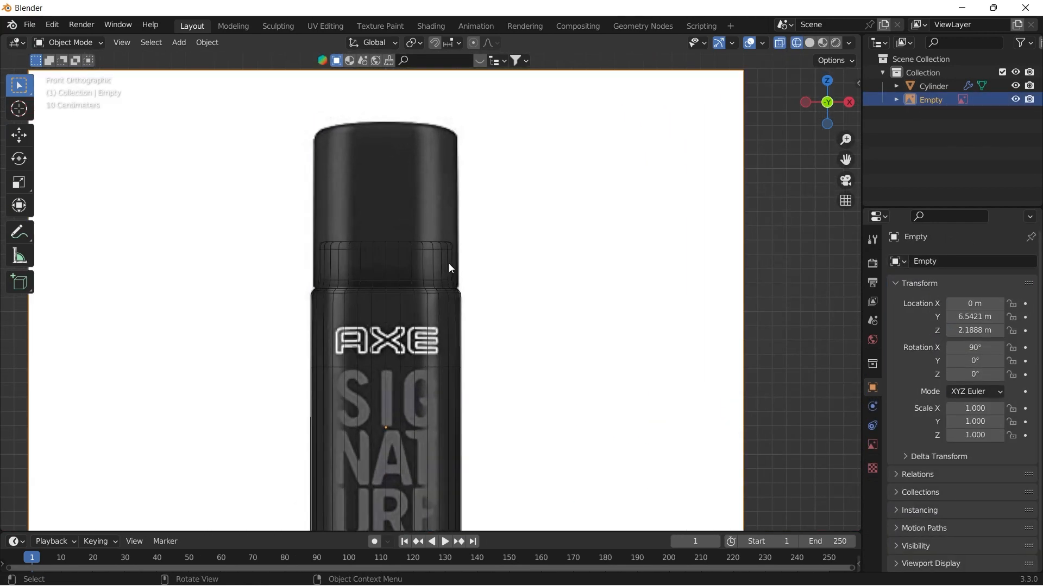
- Add a cap cylinder, scale and move it over the photo's cap, shade it smooth with X-ray on
click(178, 42)
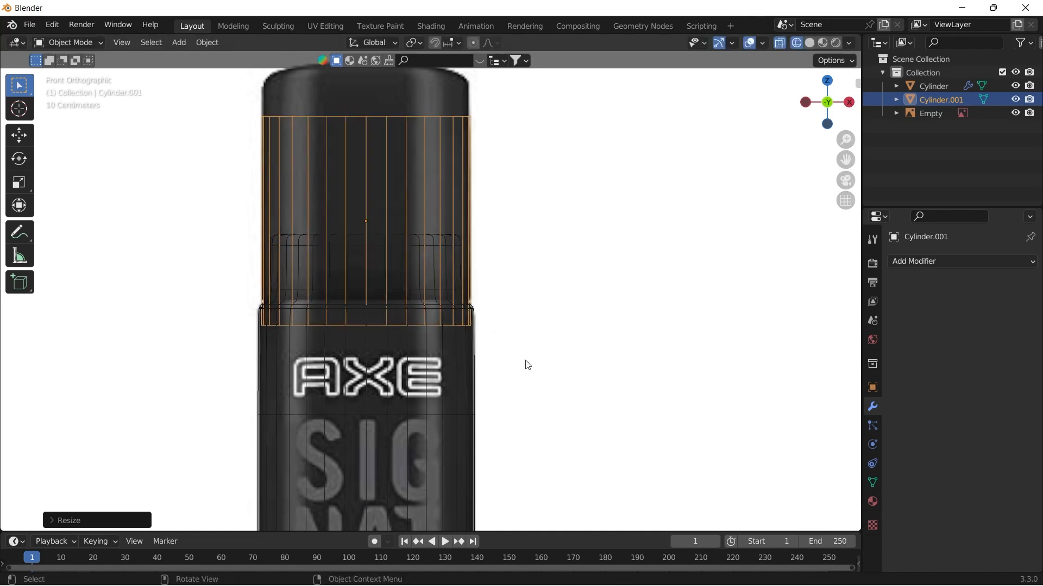
key(s)
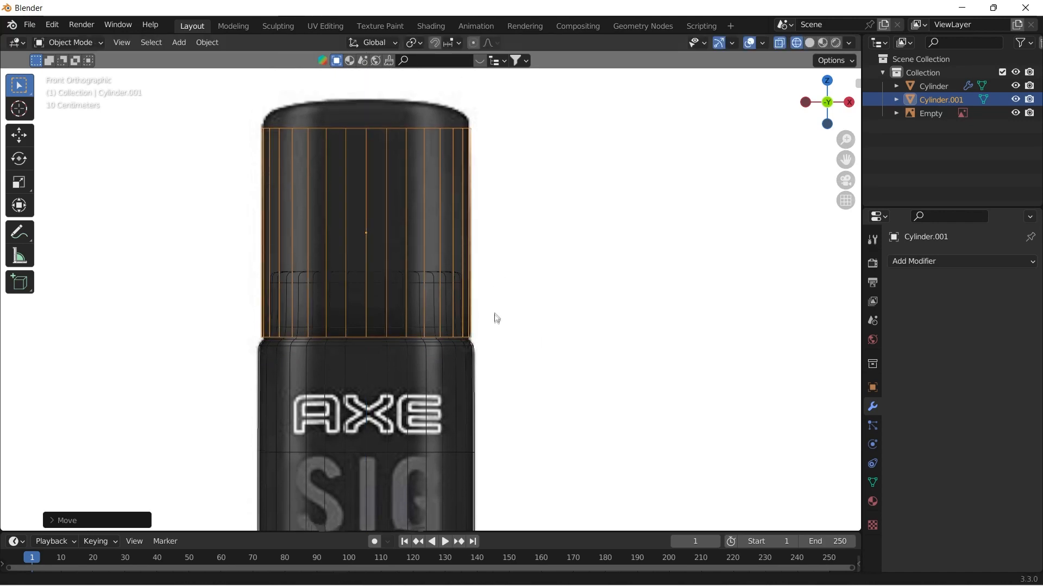
key(Tab)
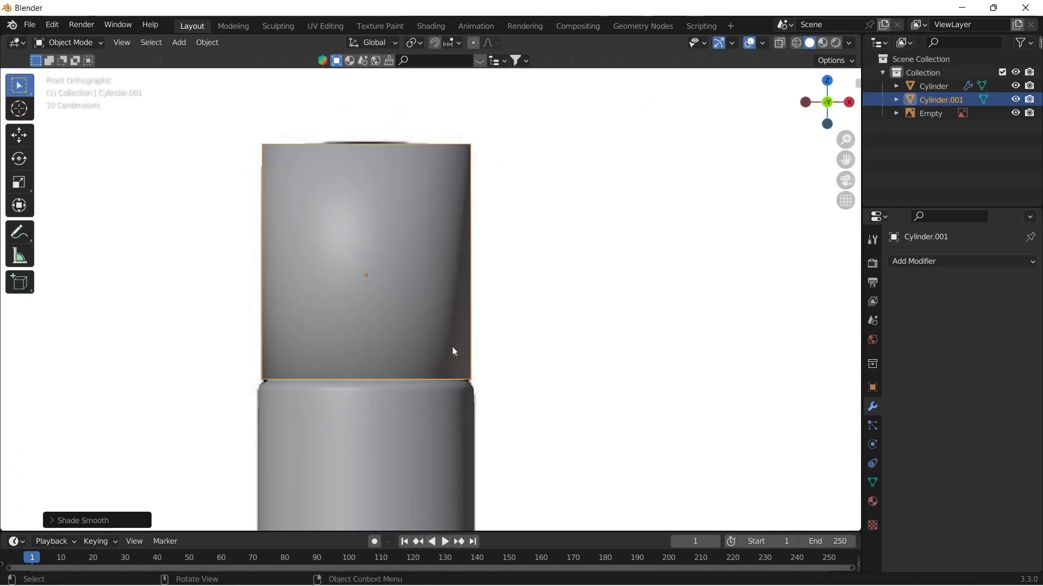
scroll(down, 3)
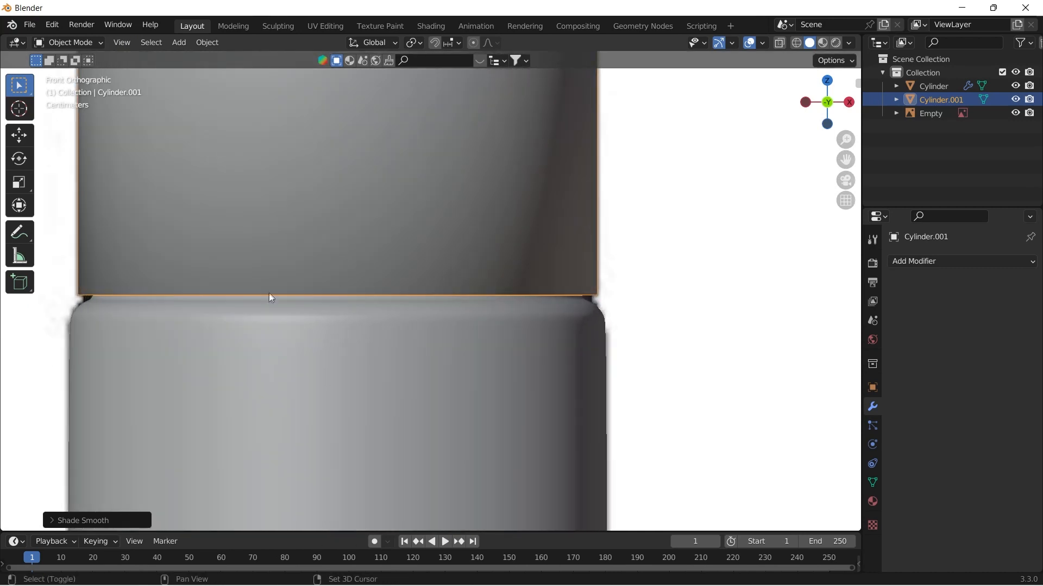
key(g)
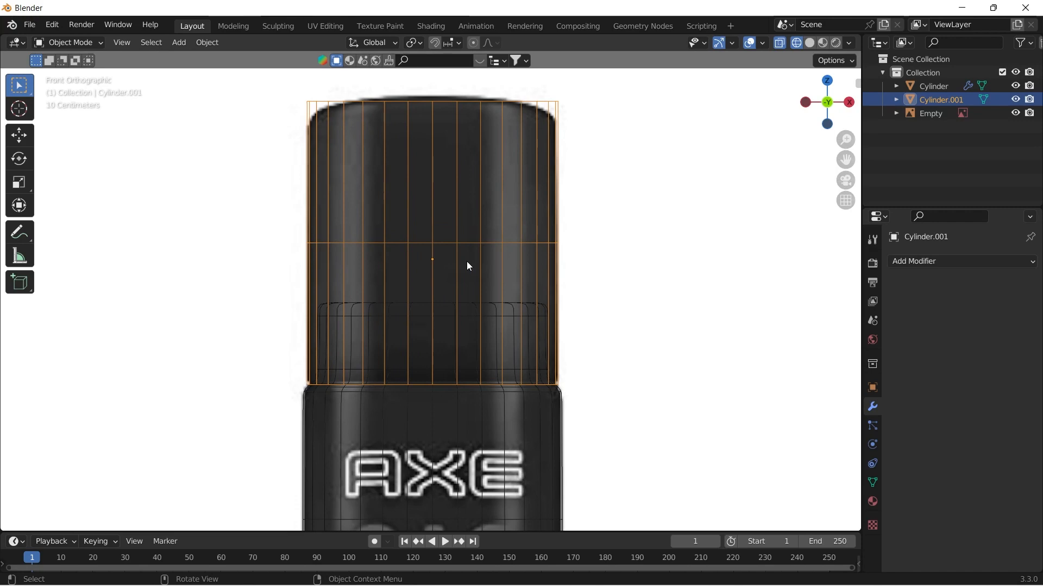
- Shear the cap's top face in Edit Mode into a slanted top
drag(466, 266, 416, 176)
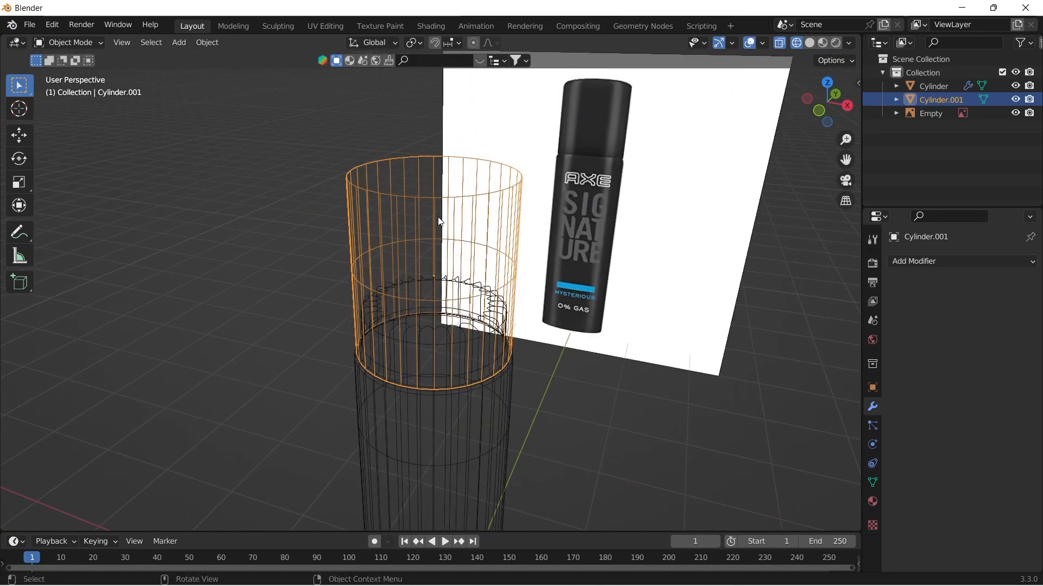
key(Tab)
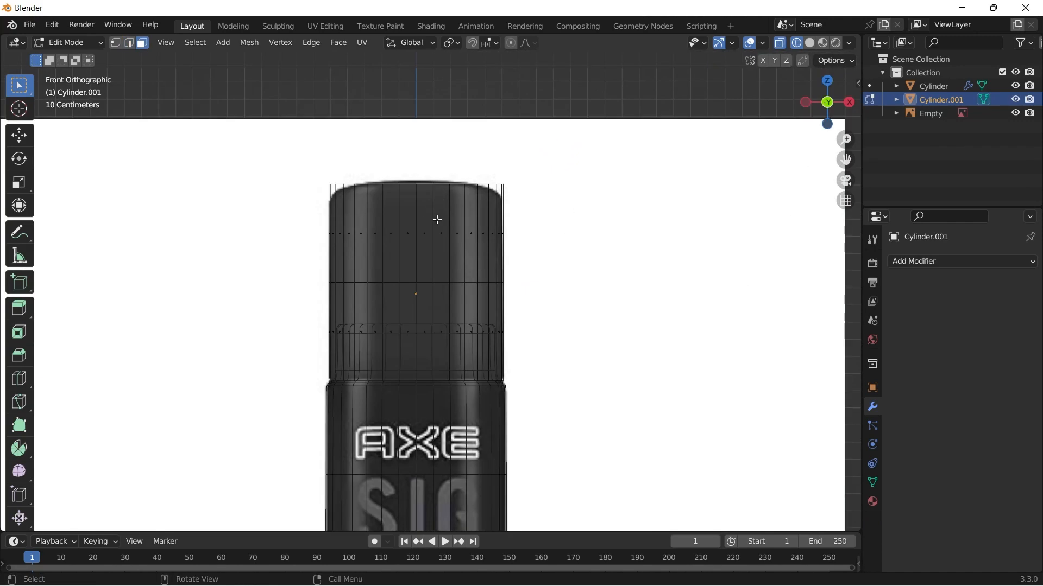
mouse_move(445, 229)
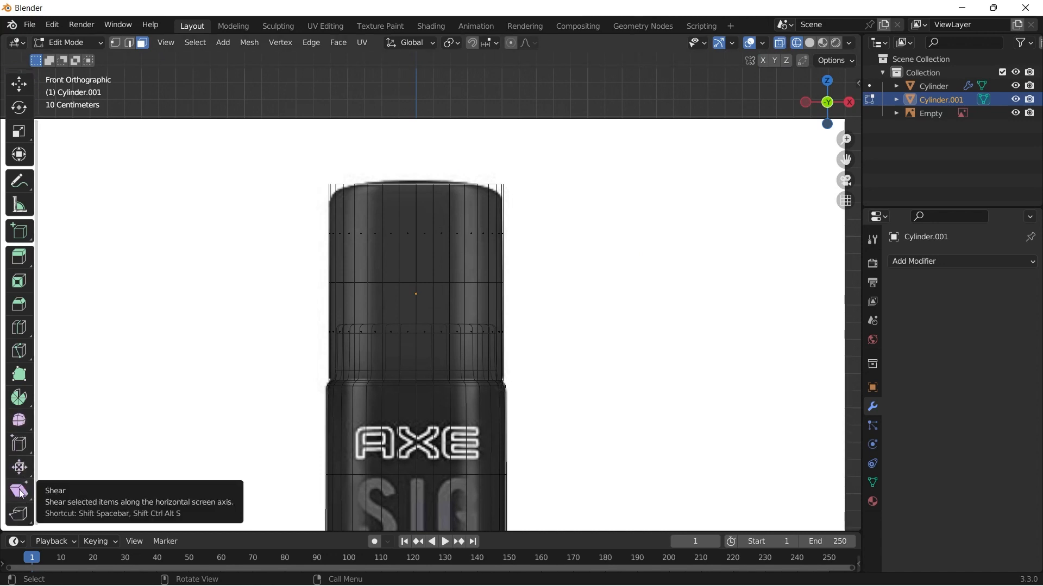
click(19, 491)
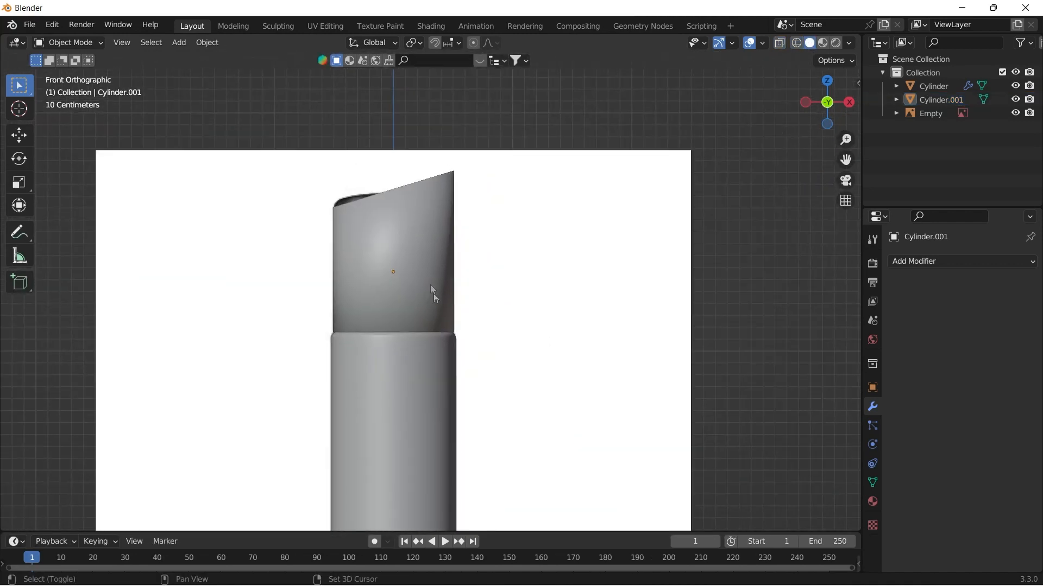
key(Tab)
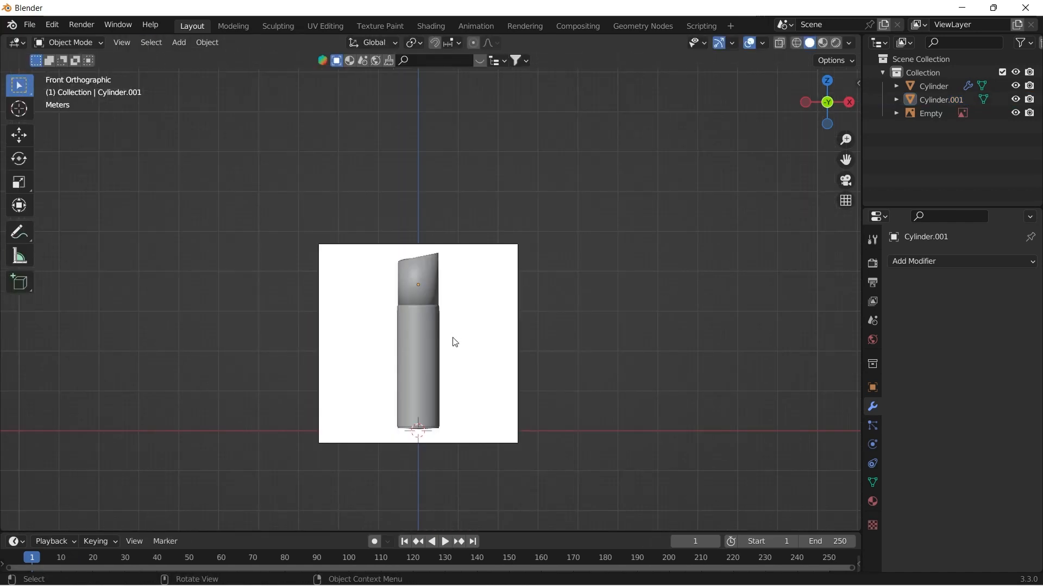
- Bevel the cap's top edge loop with Ctrl+B and delete the leftover Empty
key(Tab)
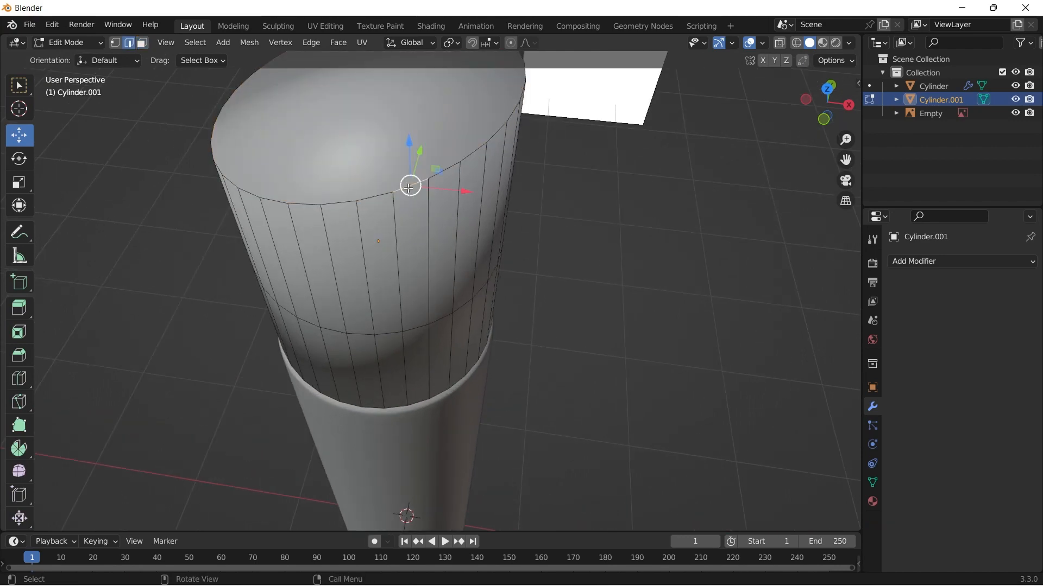
key(ctrl+b)
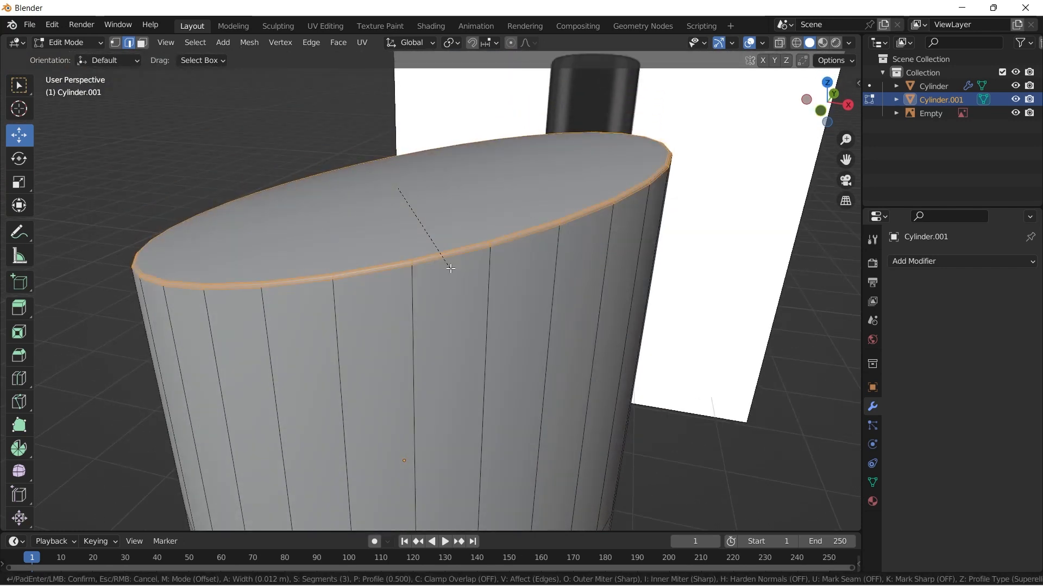
click(449, 268)
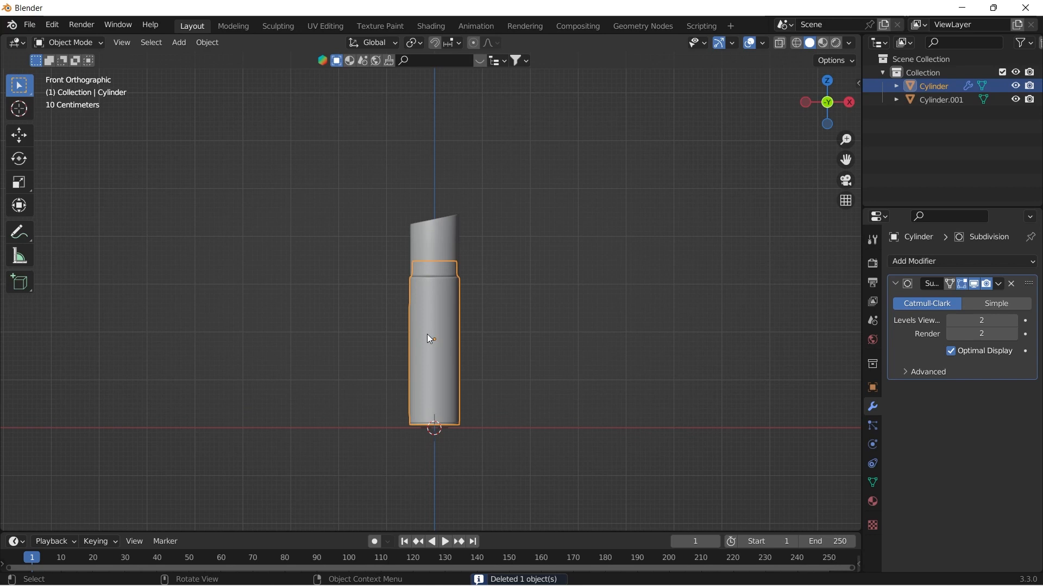
- UV-unwrap the can body with Project from View while looking from the front
key(Tab)
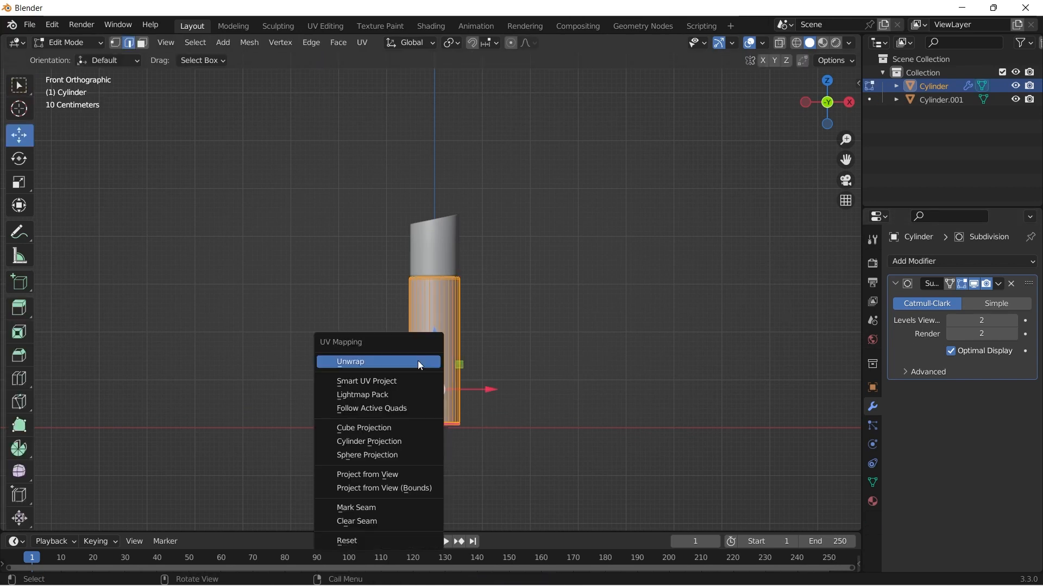
mouse_move(385, 488)
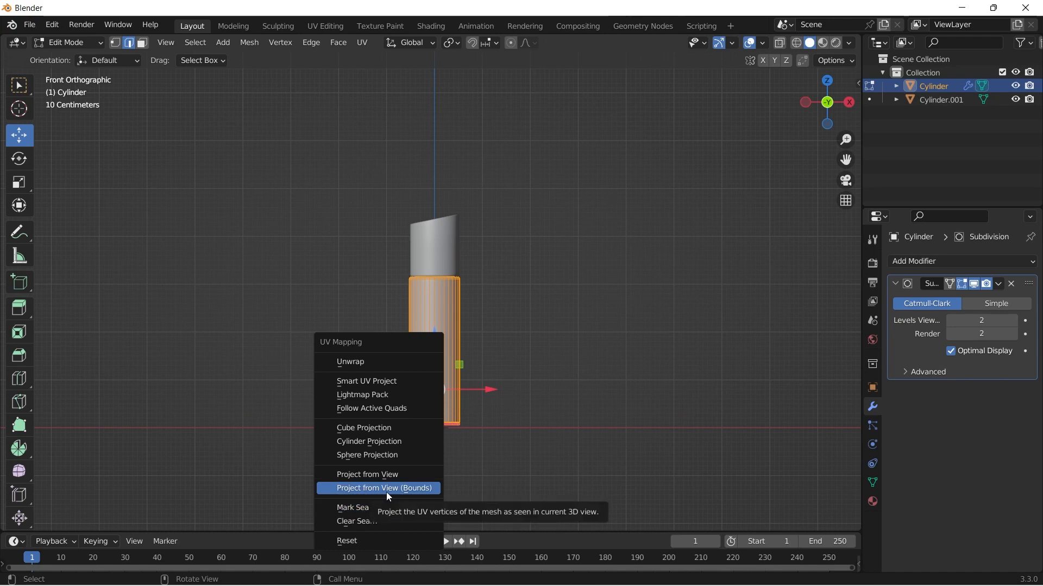
click(367, 474)
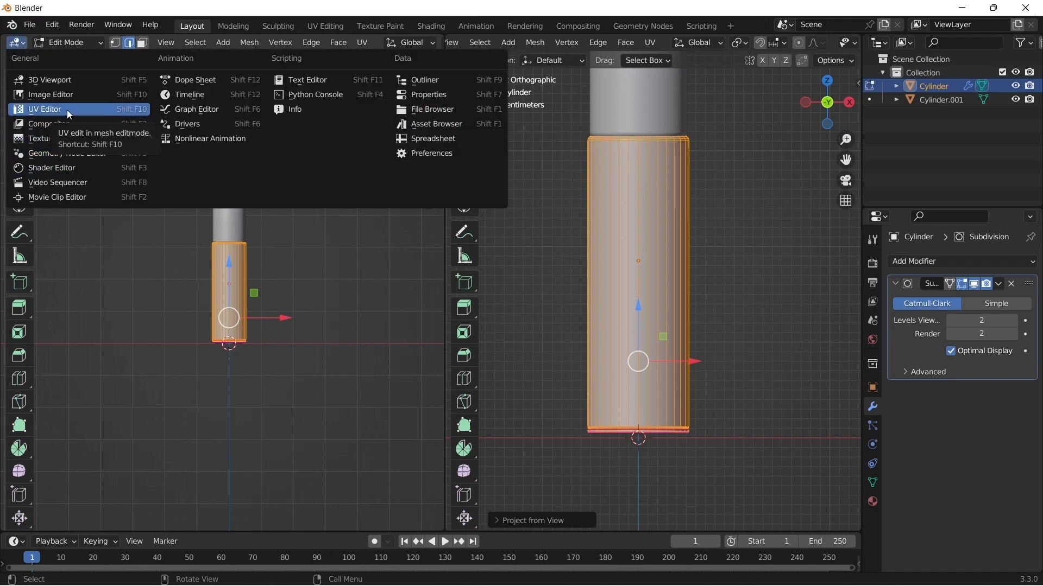
- Switch the left area to Shader Editor and create a new material on the can body using texture.jpg as Base Color
click(44, 109)
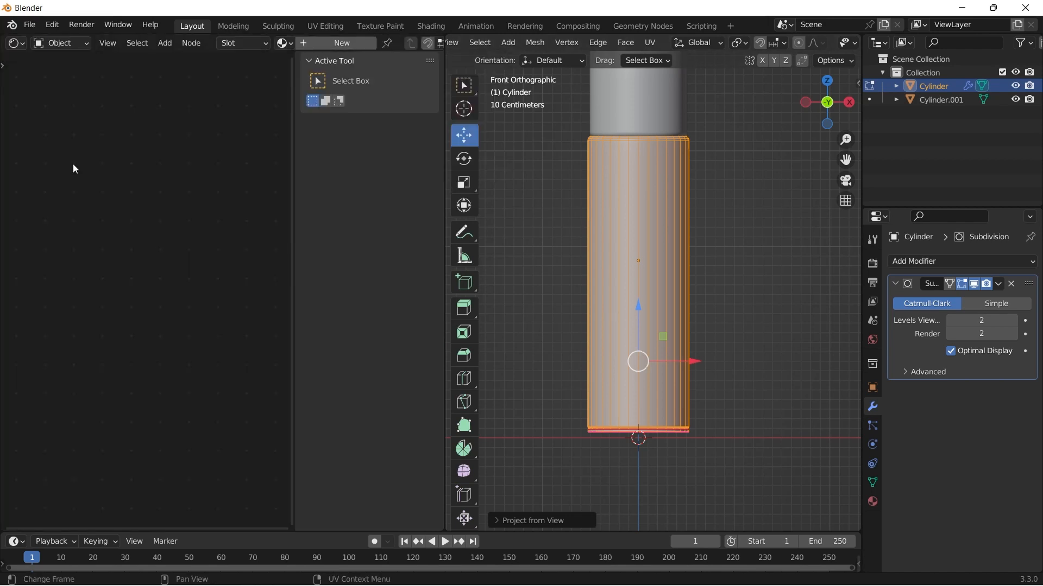
click(871, 501)
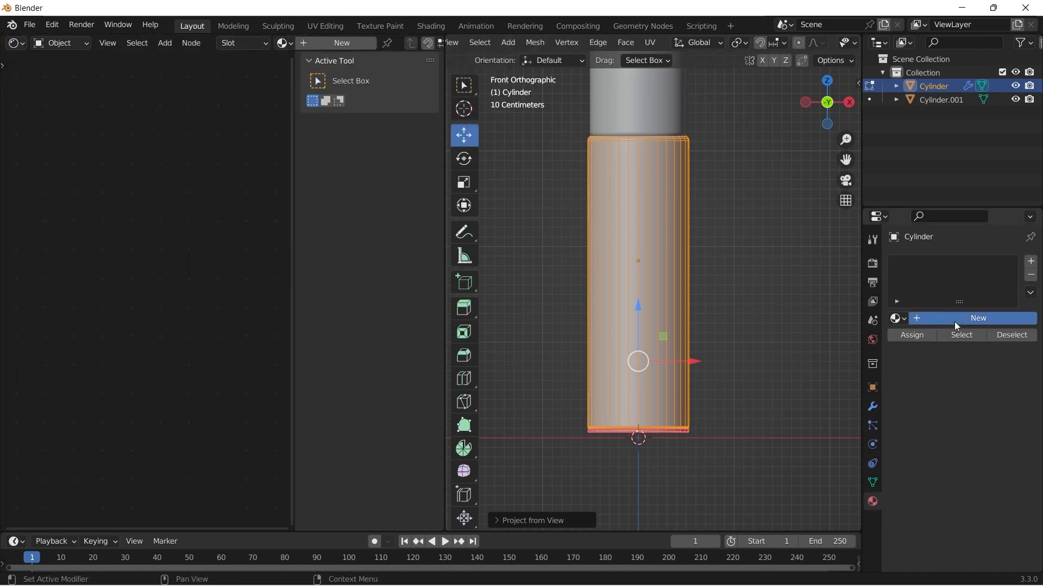
click(976, 318)
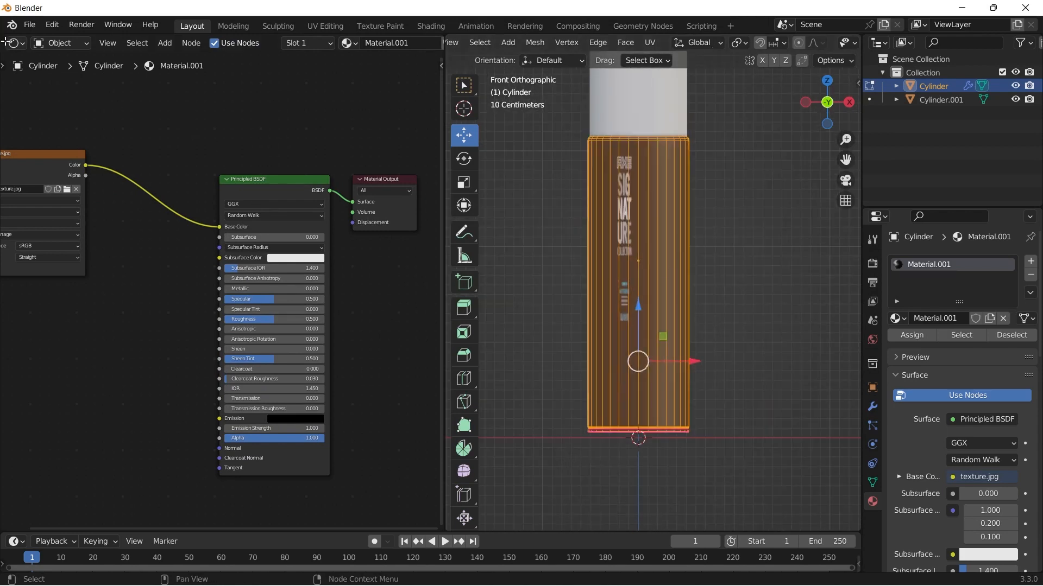
click(13, 42)
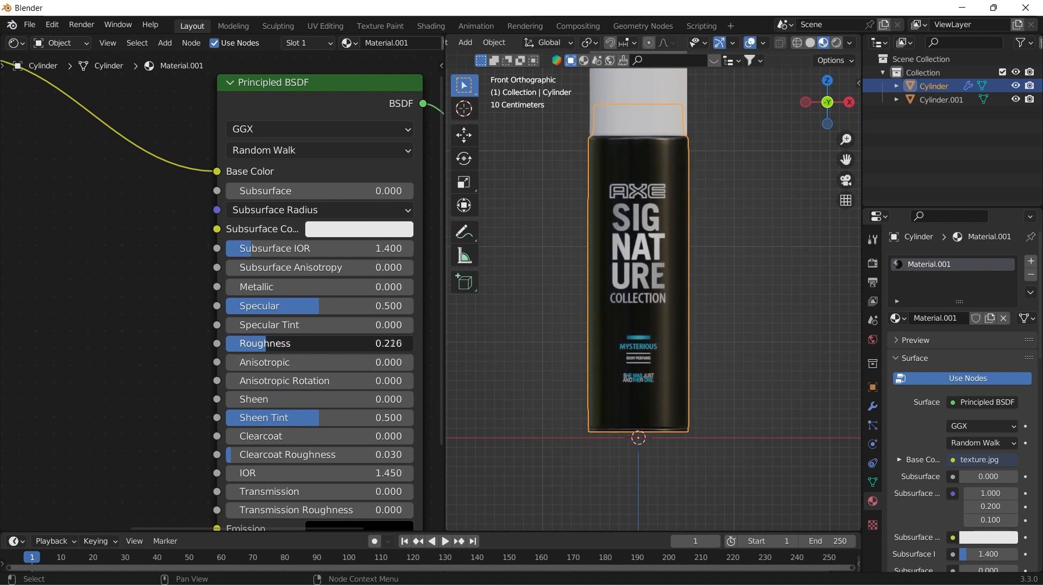
- Lower the Principled BSDF Roughness to about 0.216 for a glossier can
drag(299, 343, 319, 343)
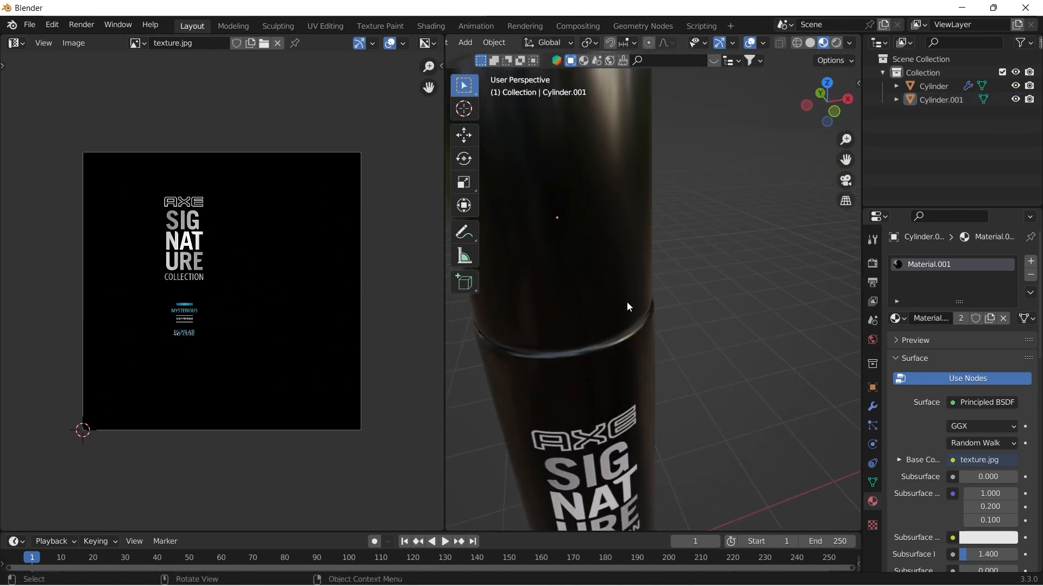
- Add a Noise Texture node and a ColorRamp node to the shared can material
key(KP_1)
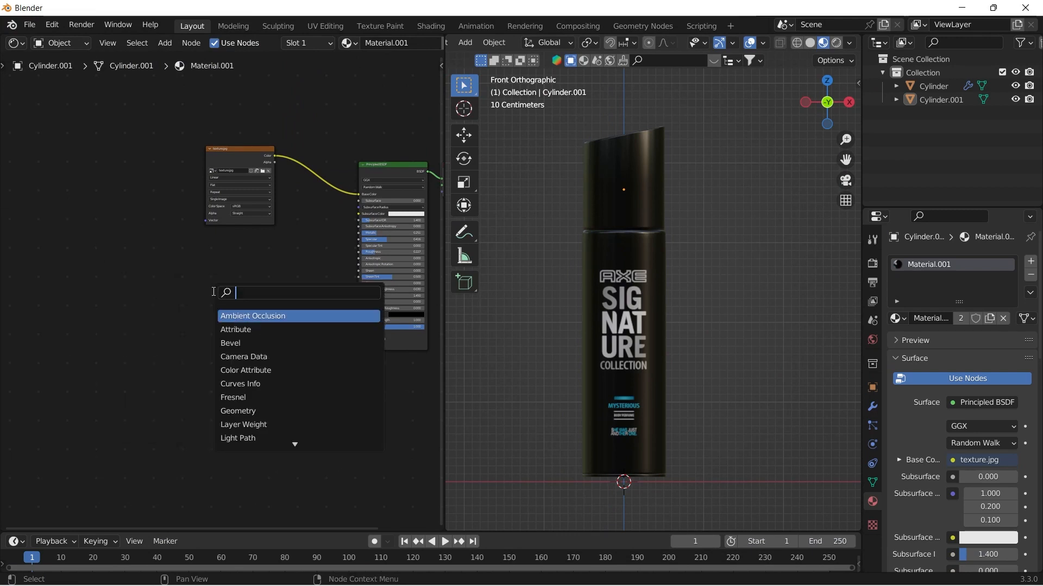
text(no)
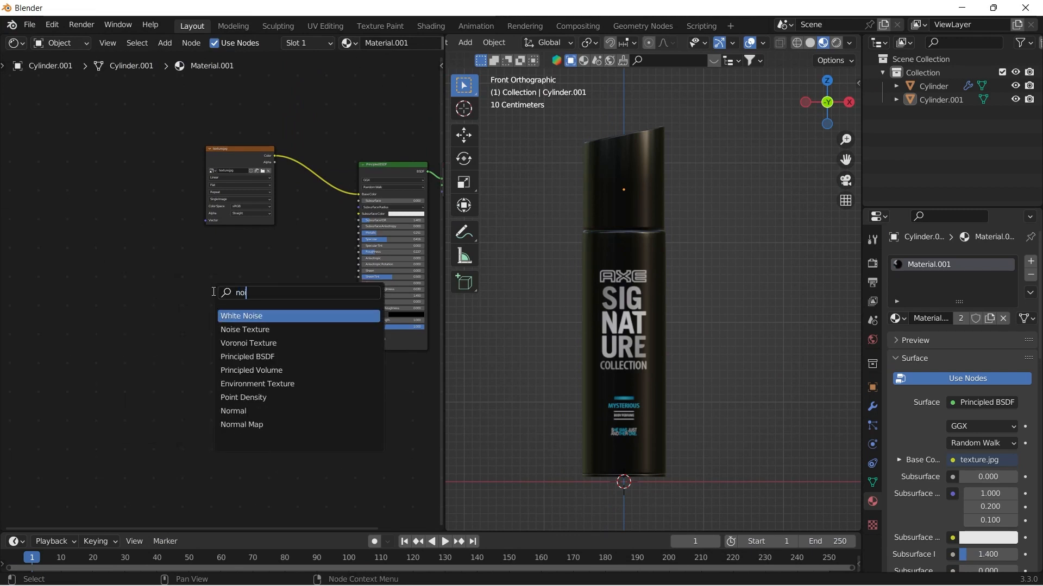
click(244, 329)
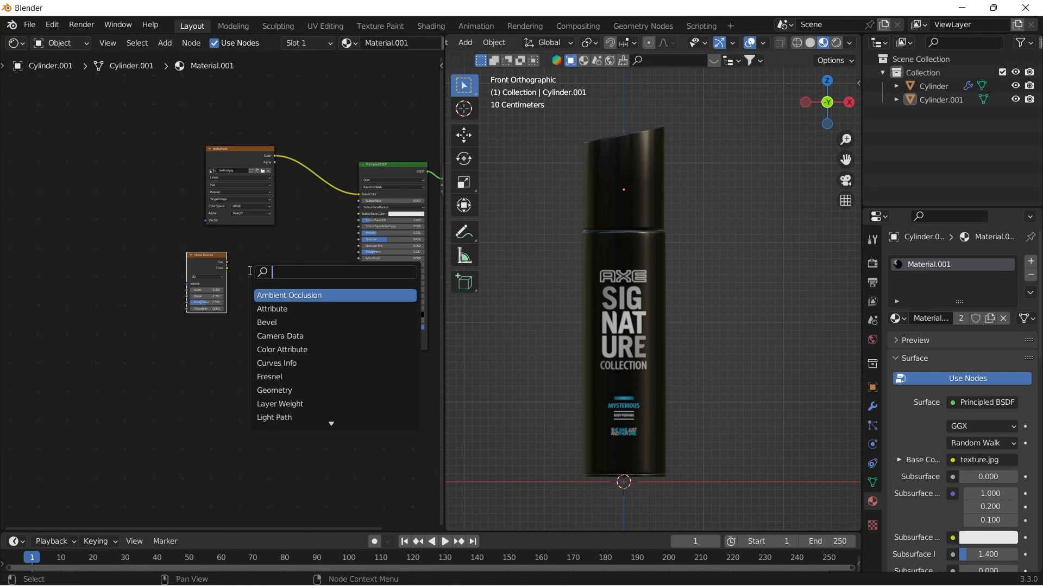
text(colo)
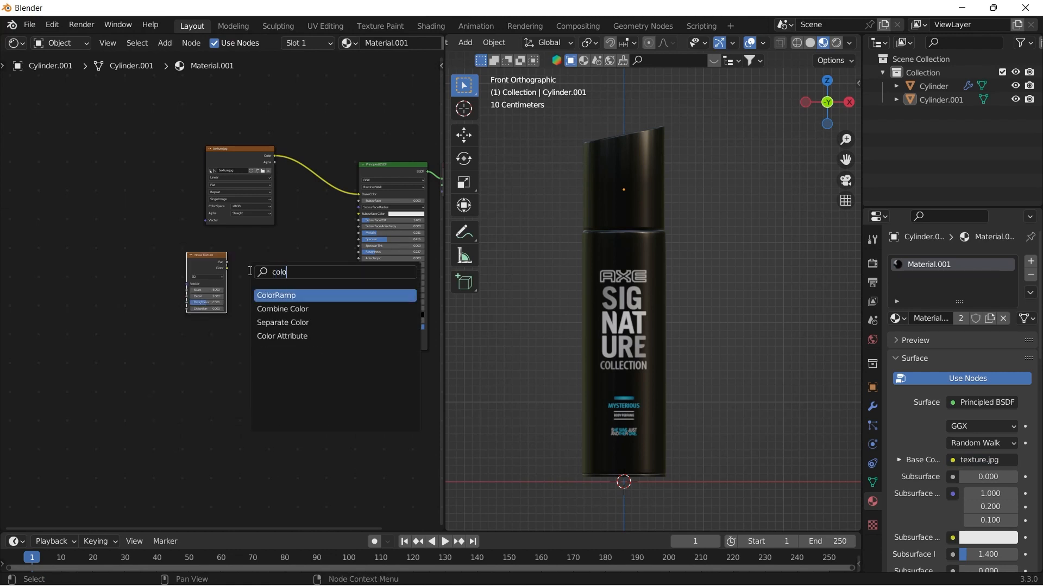
click(276, 296)
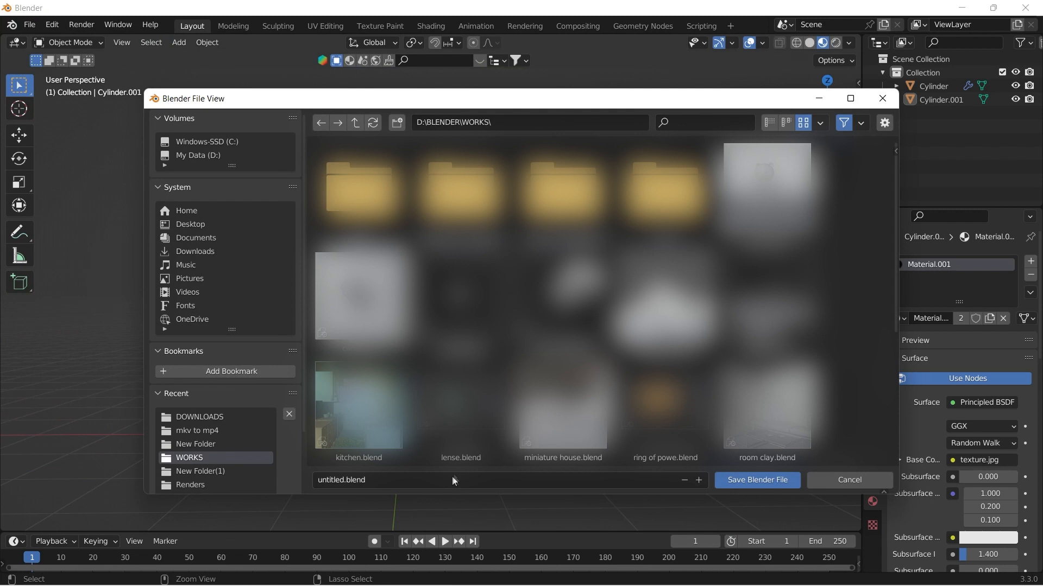
- Save the project as axe.blend in the WORKS folder
click(452, 479)
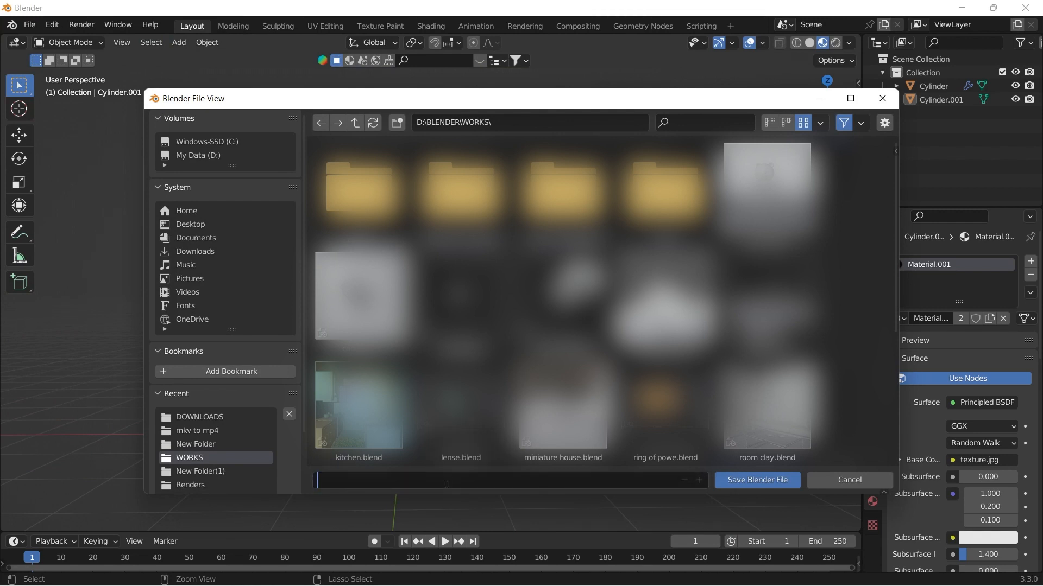
text(axe.blend)
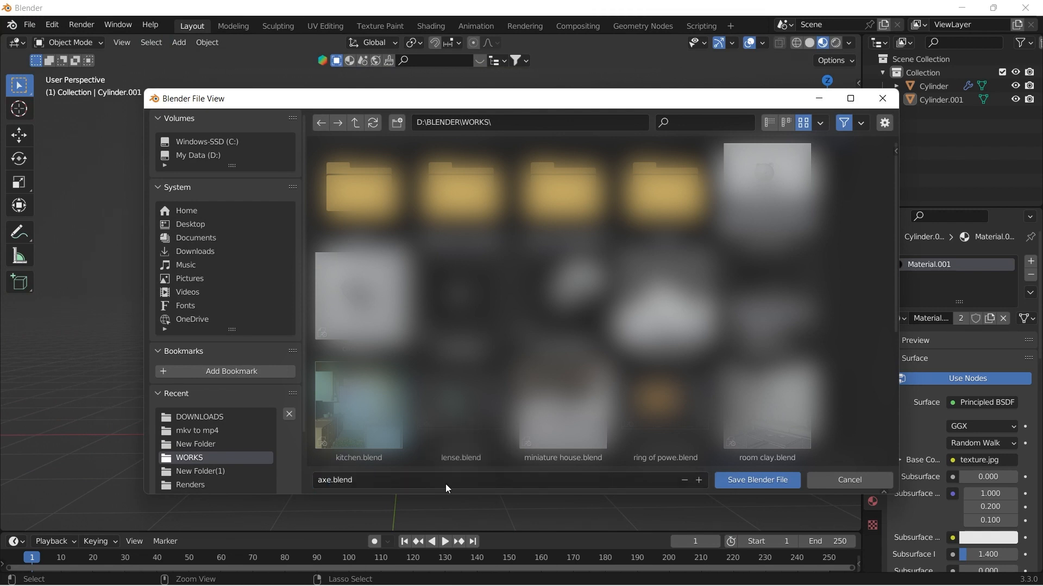
click(756, 479)
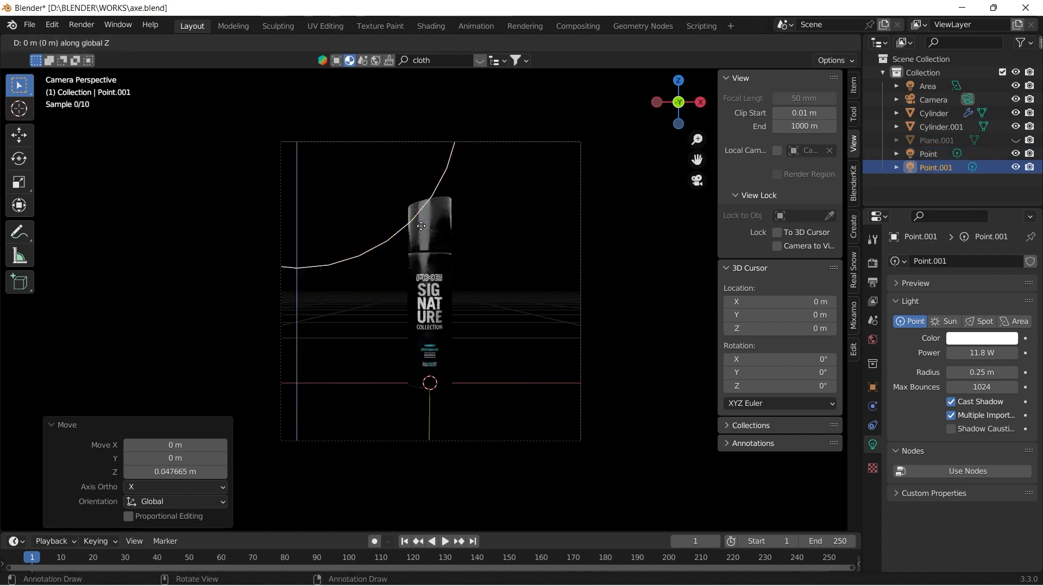
- Add the camera and lights, then move the area light into place above the can
click(928, 153)
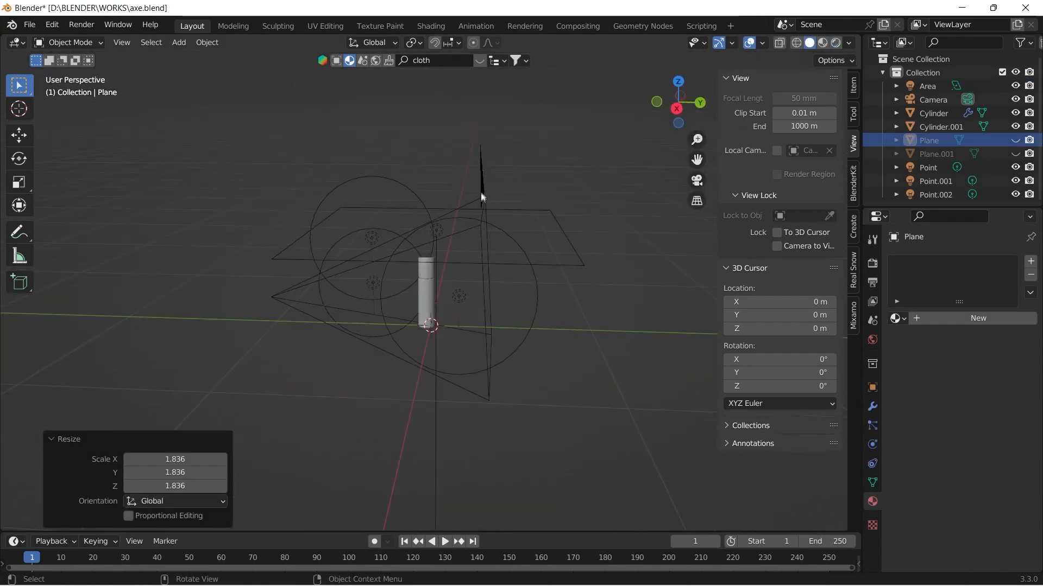
click(933, 99)
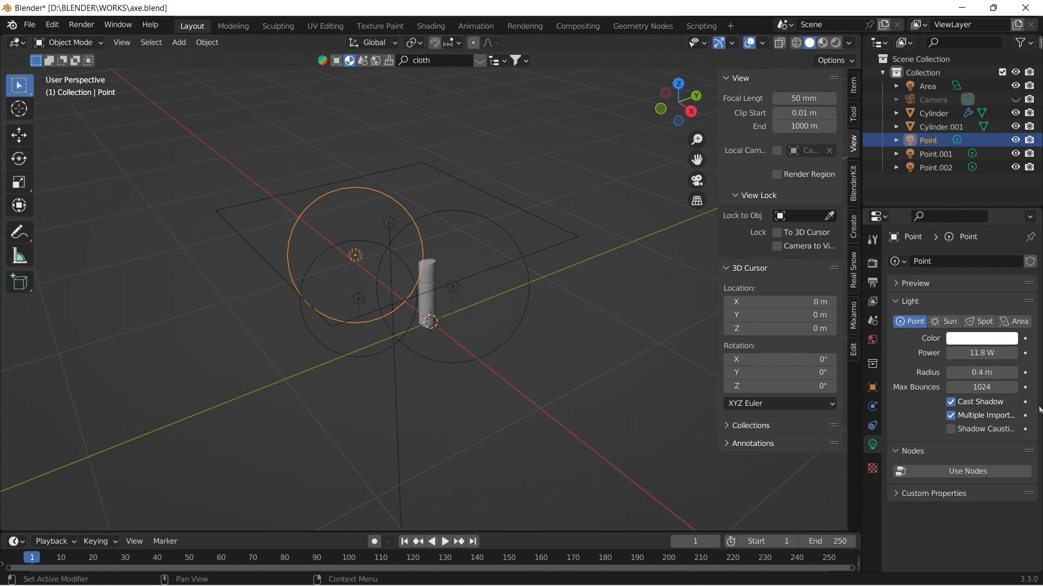
click(358, 299)
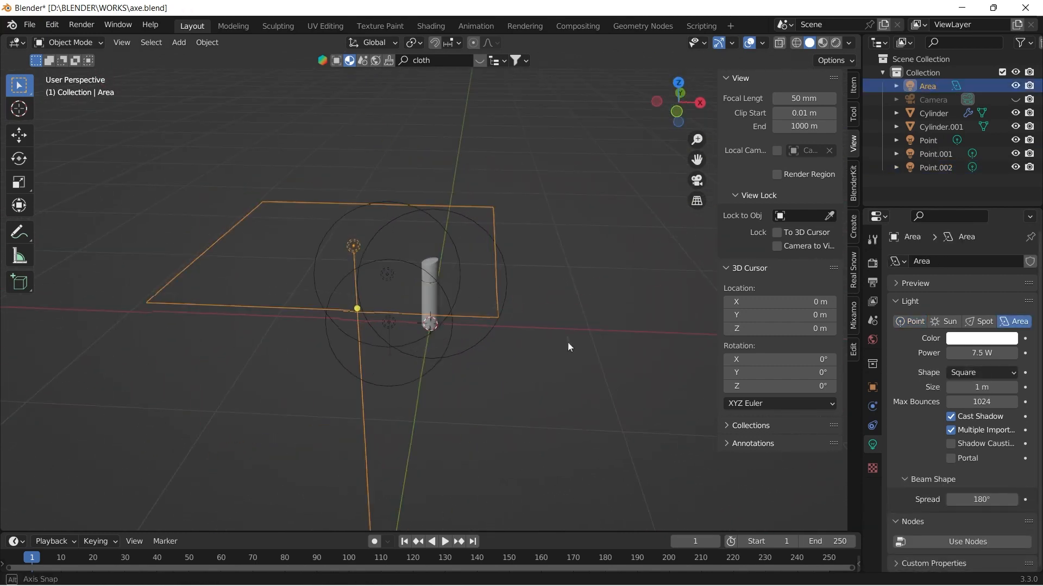
drag(568, 346, 526, 322)
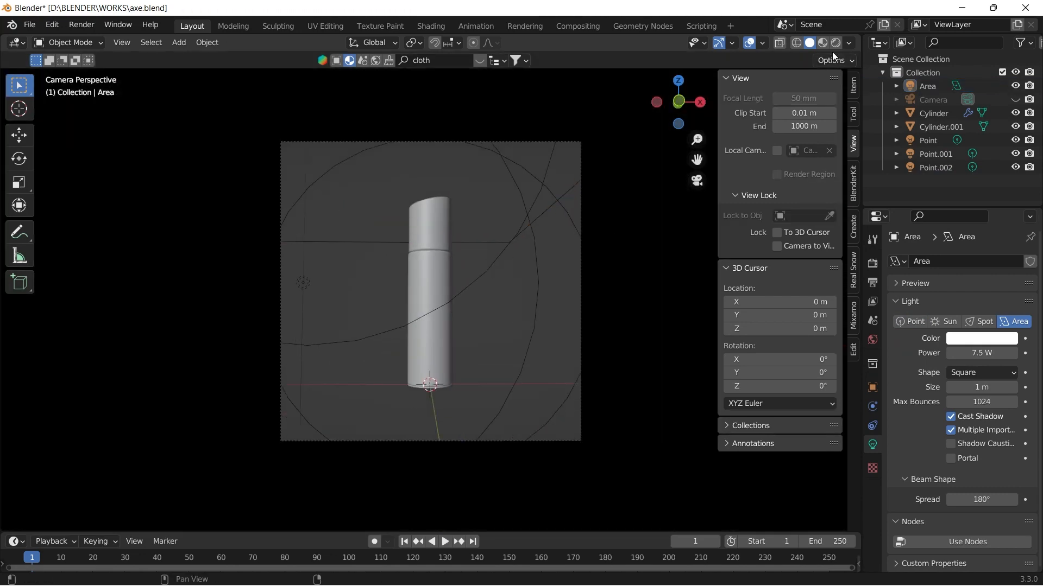
- Add a backdrop plane and extrude its back edge upward along Z behind the can
click(822, 42)
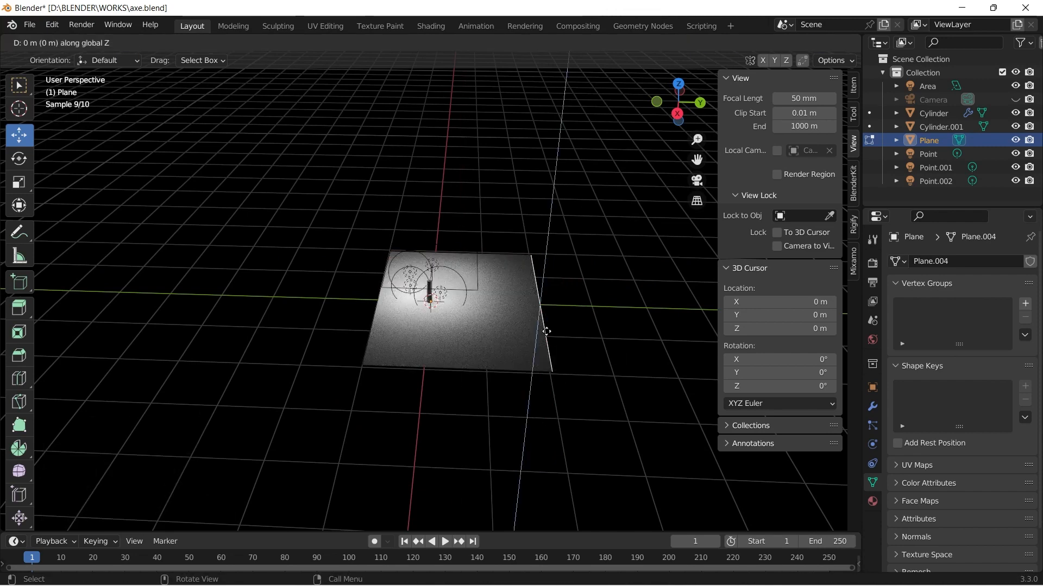
key(Tab)
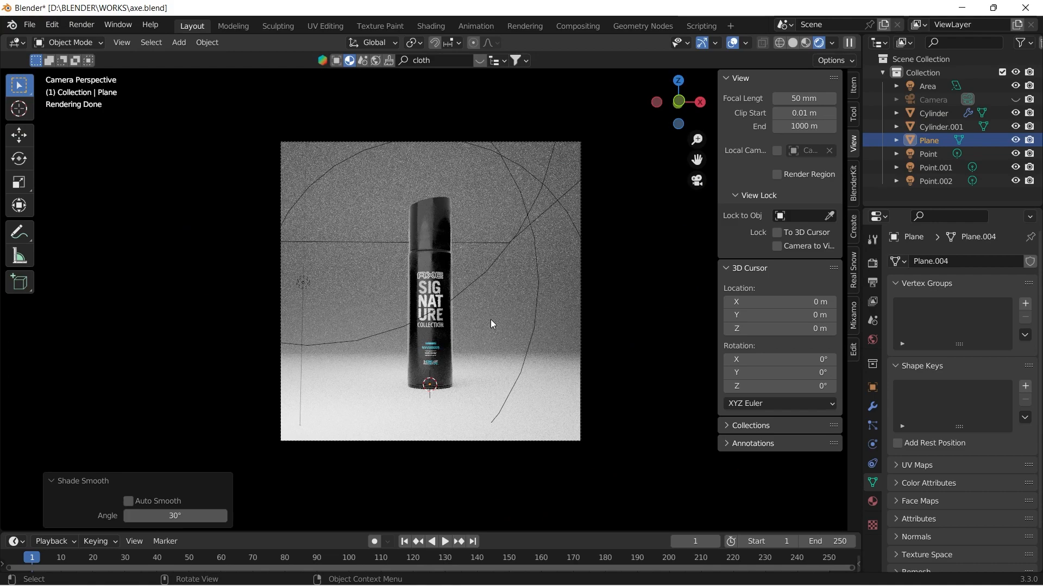
- Give the backdrop a rougher material (Roughness 0.564) and browse for the render output folder
click(933, 100)
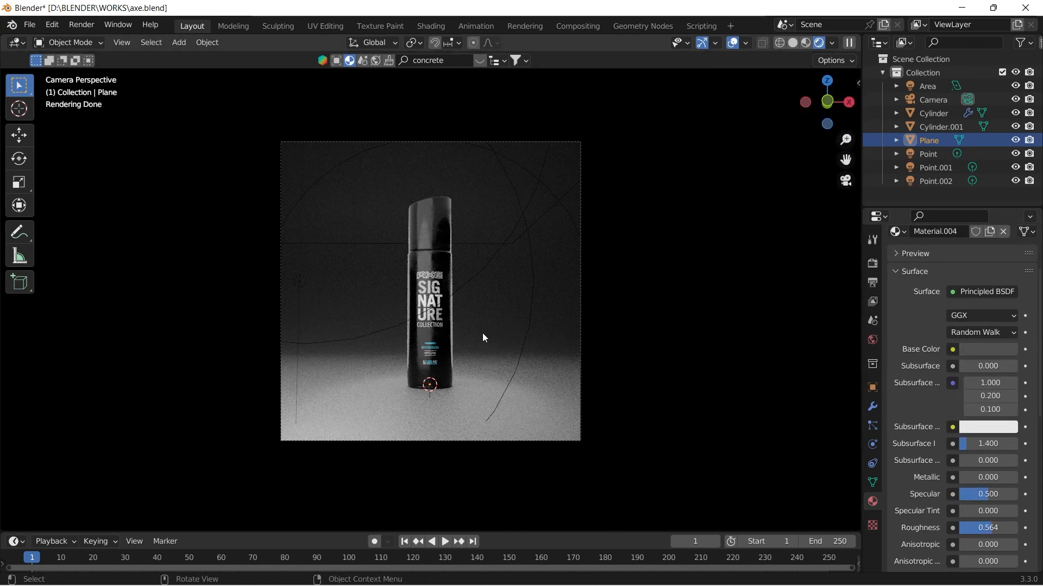
mouse_move(872, 282)
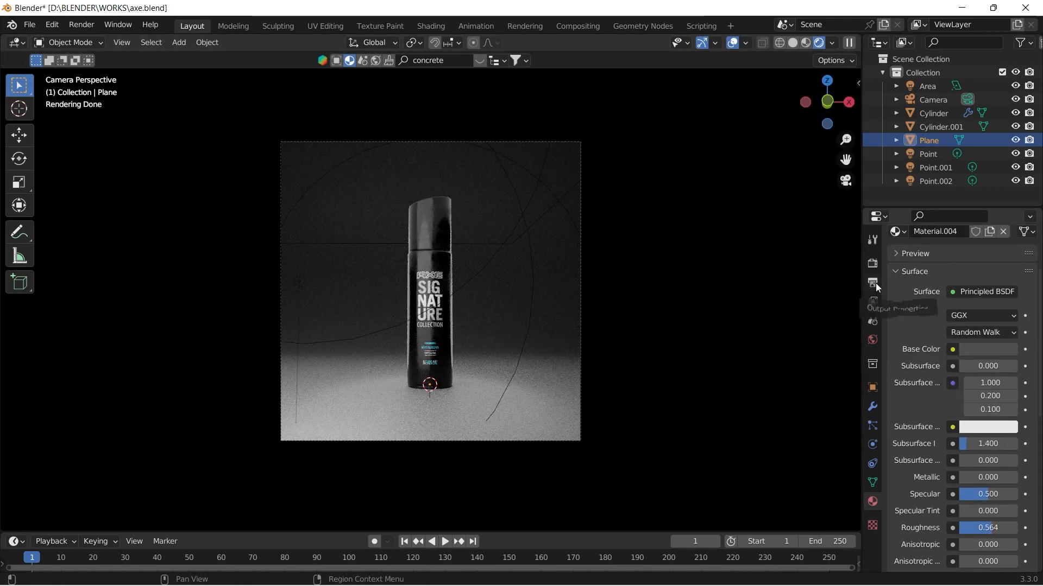
click(873, 281)
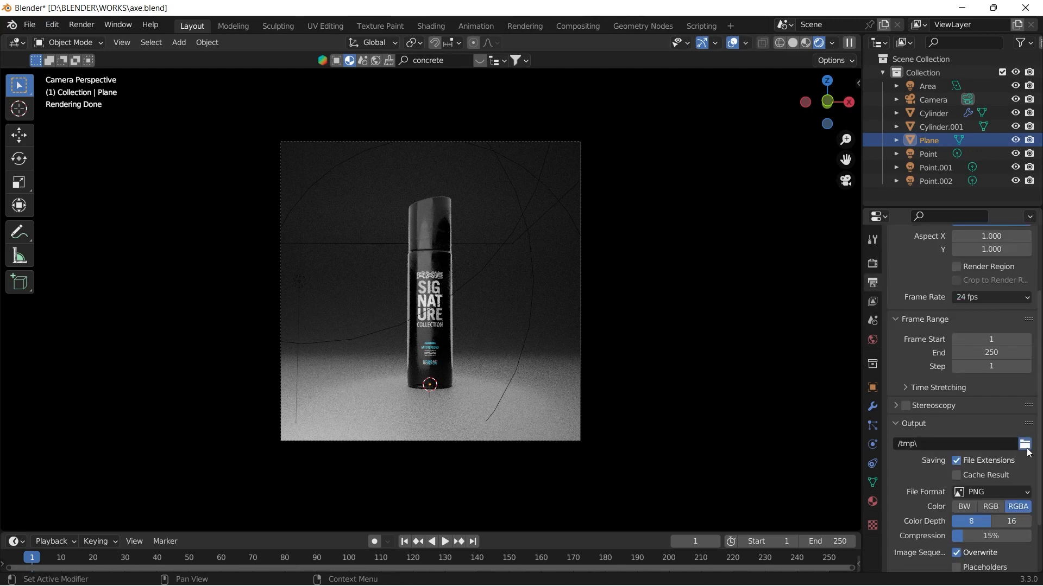
click(1032, 443)
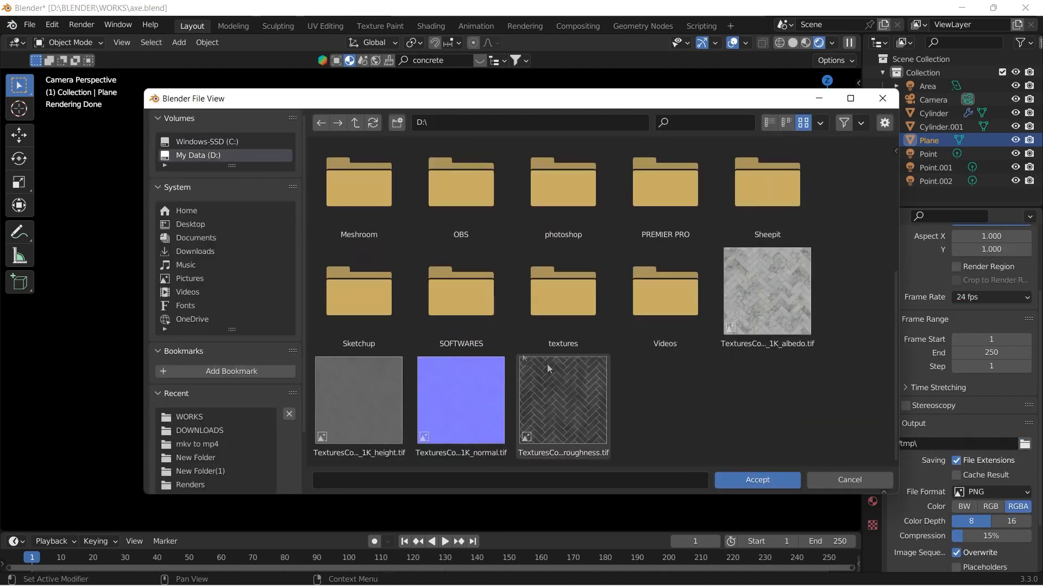